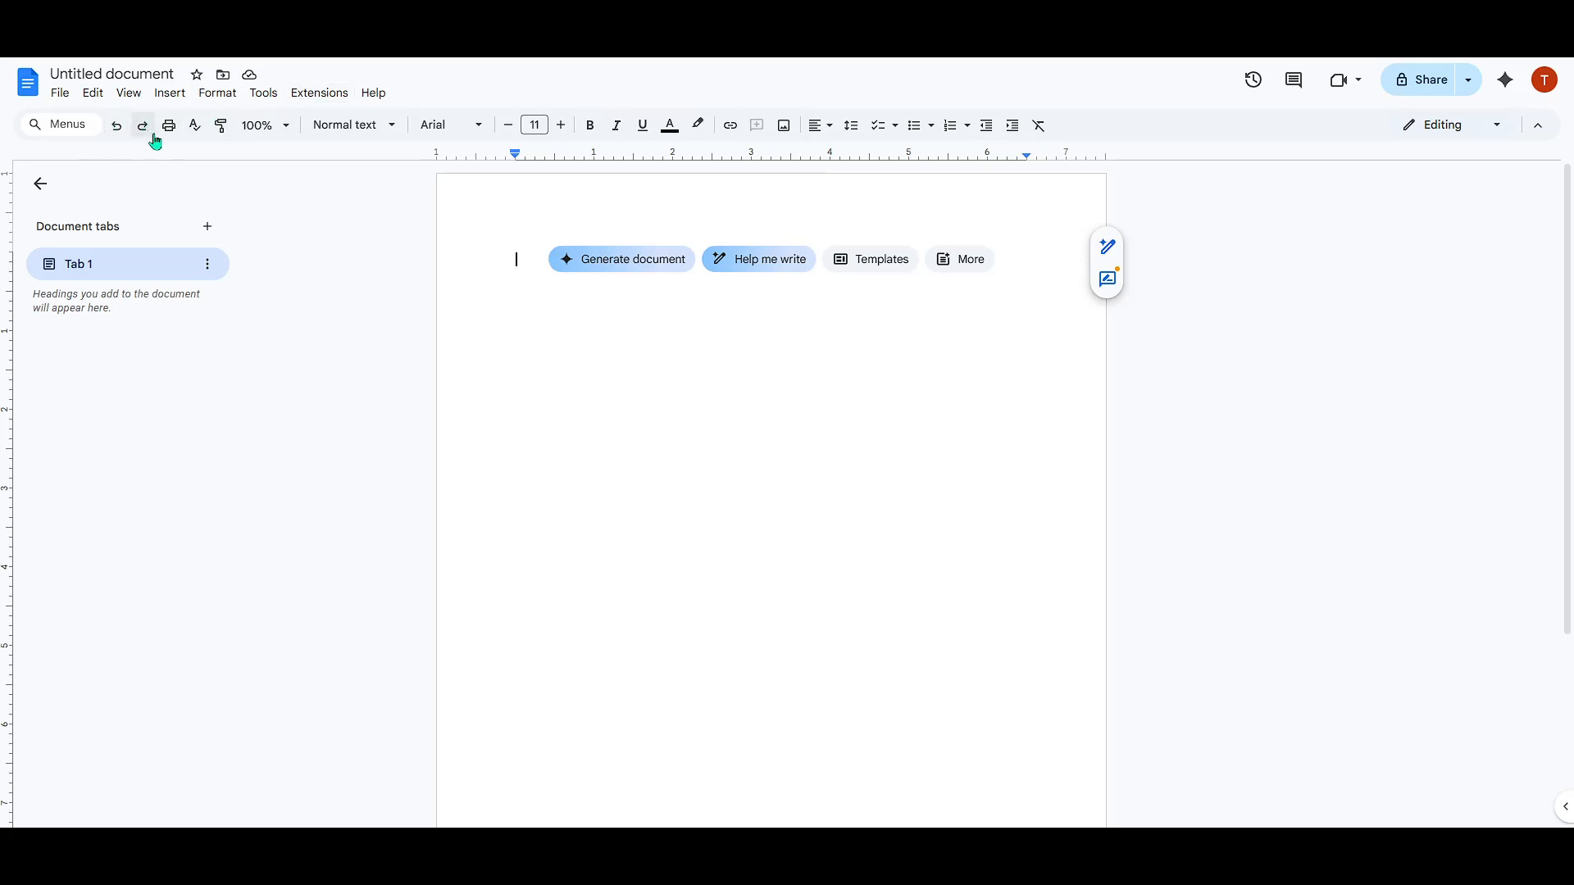
mouse_move(786, 325)
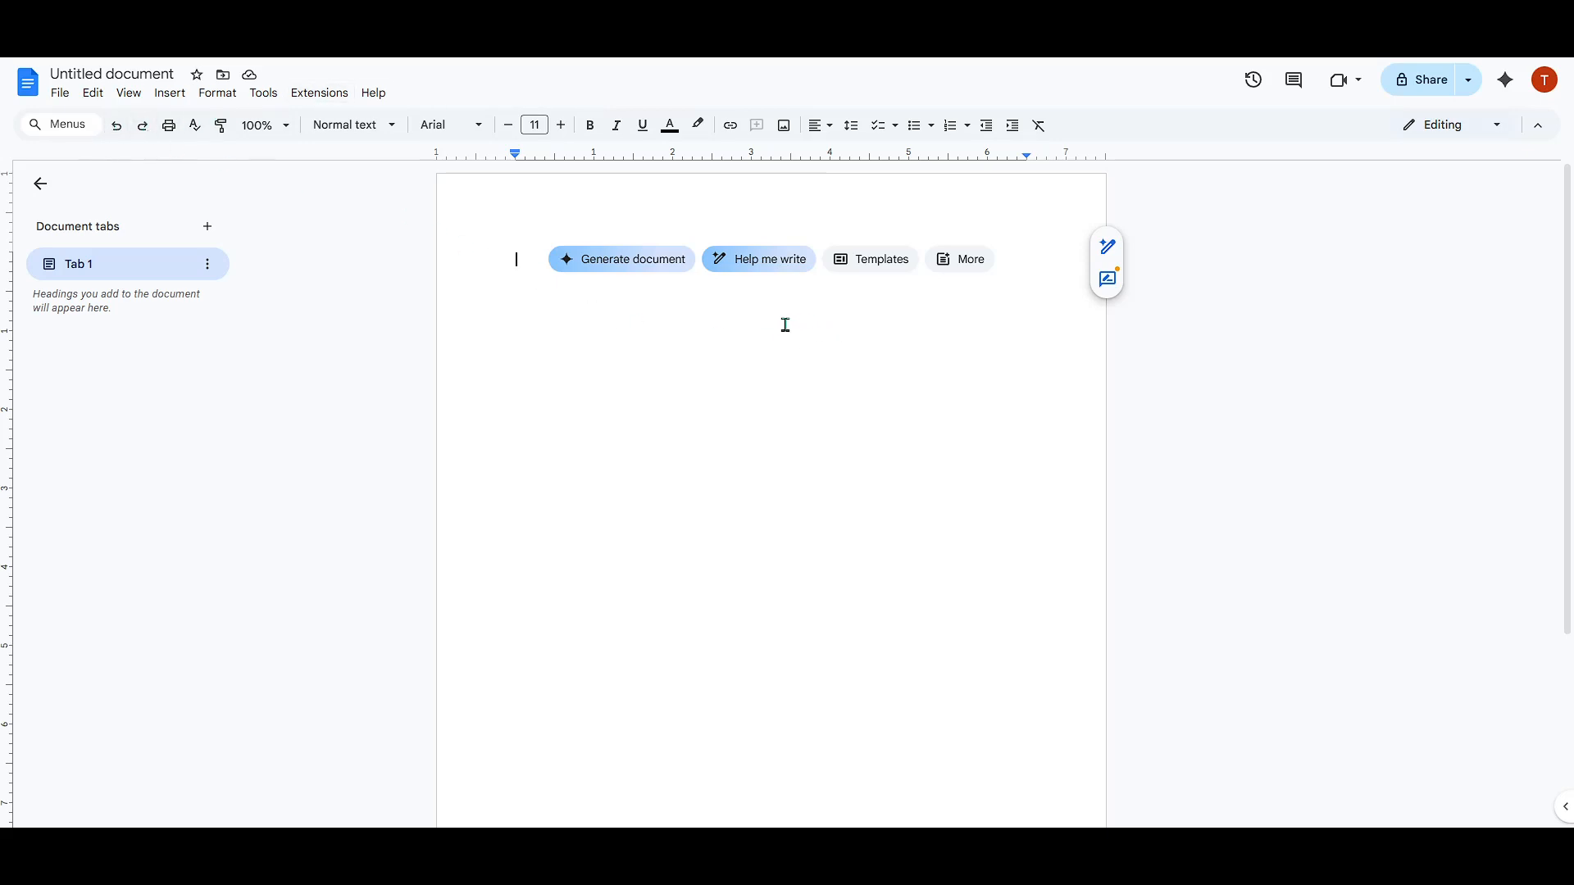
- Search the menus for 'voice' and launch Voice typing in the untitled document
left_click(59, 123)
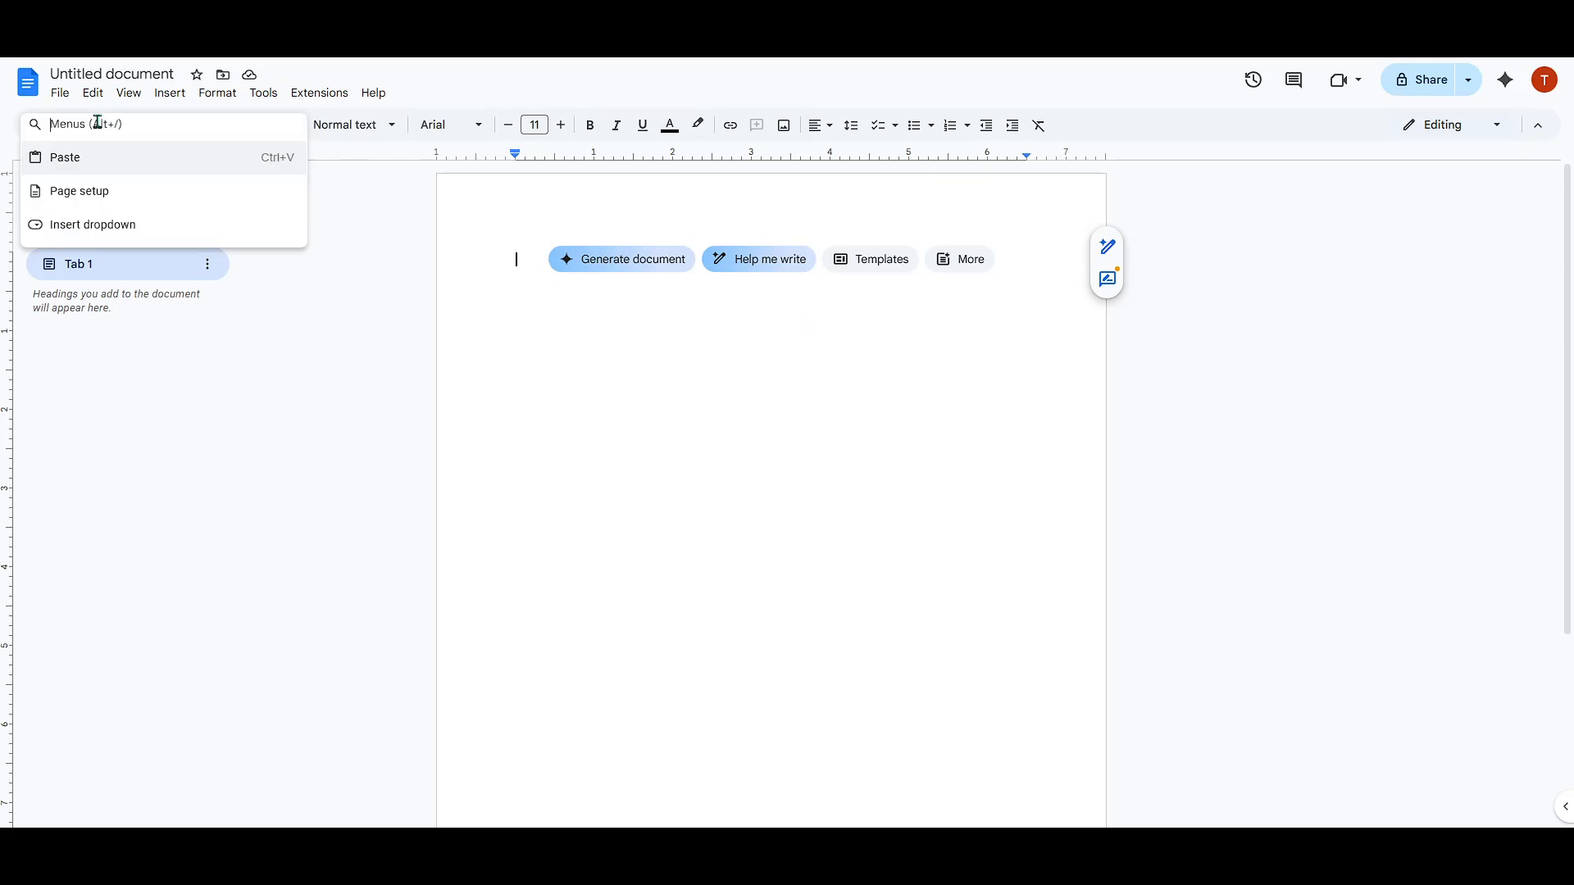
type("voi")
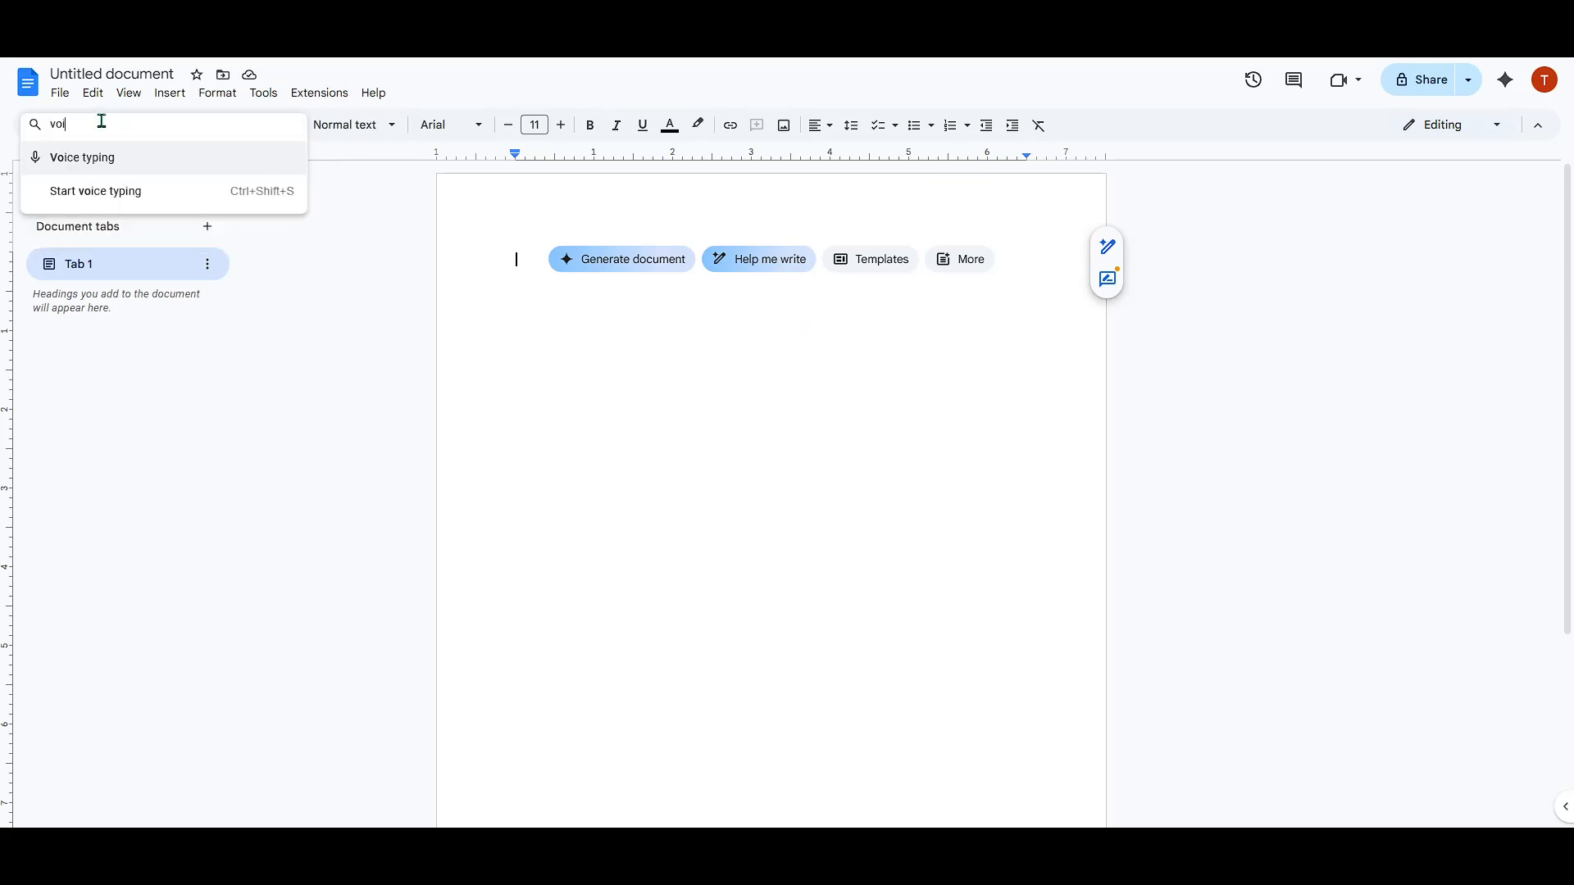
type("ce")
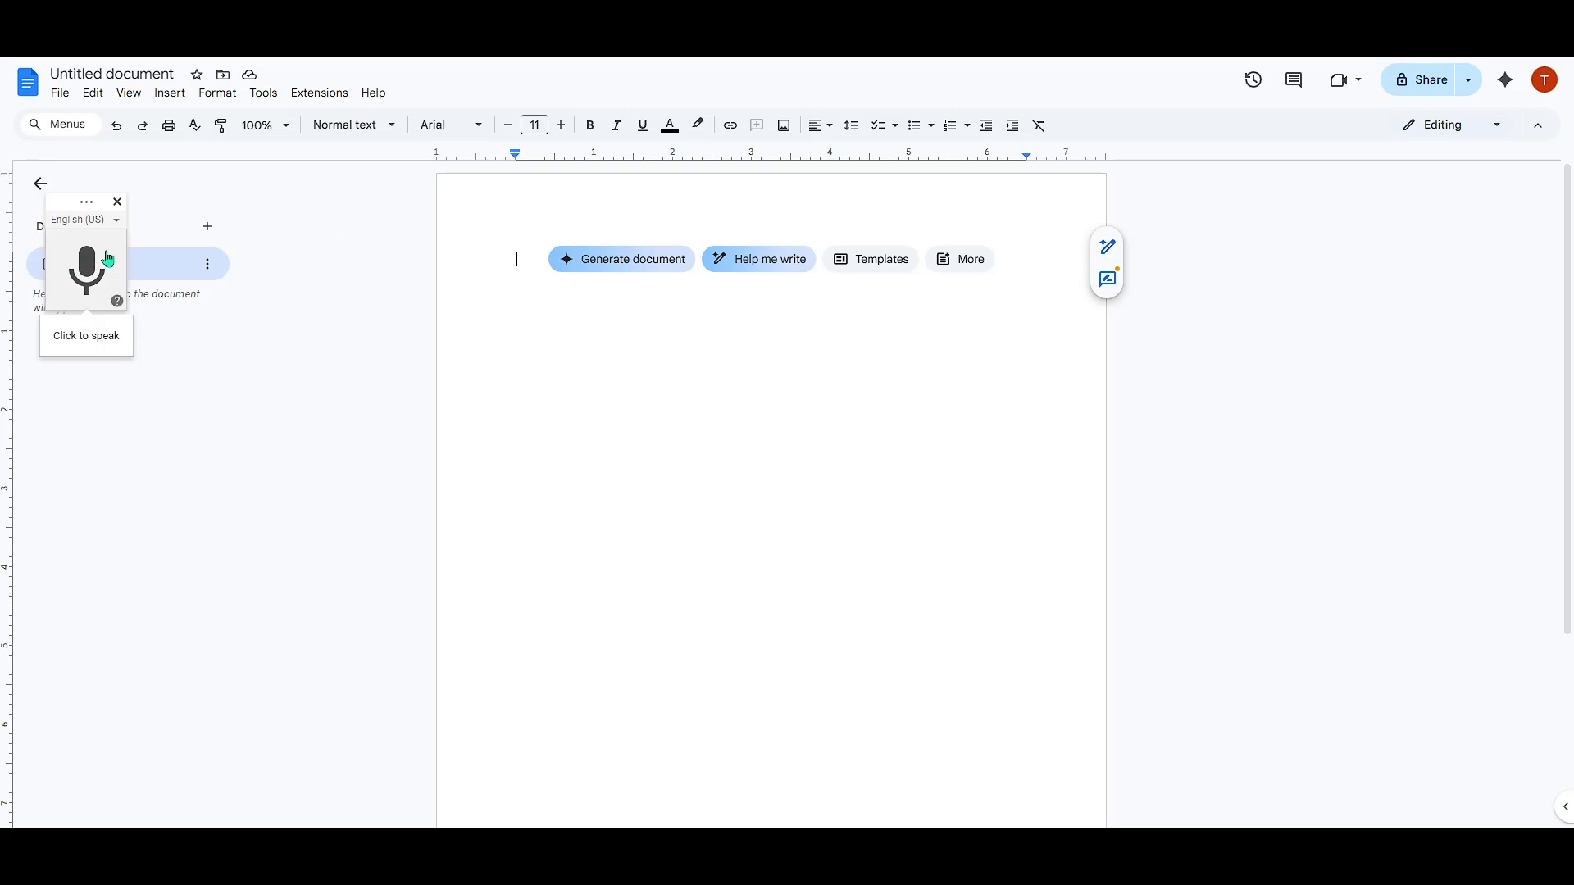
left_click_drag(86, 272, 376, 381)
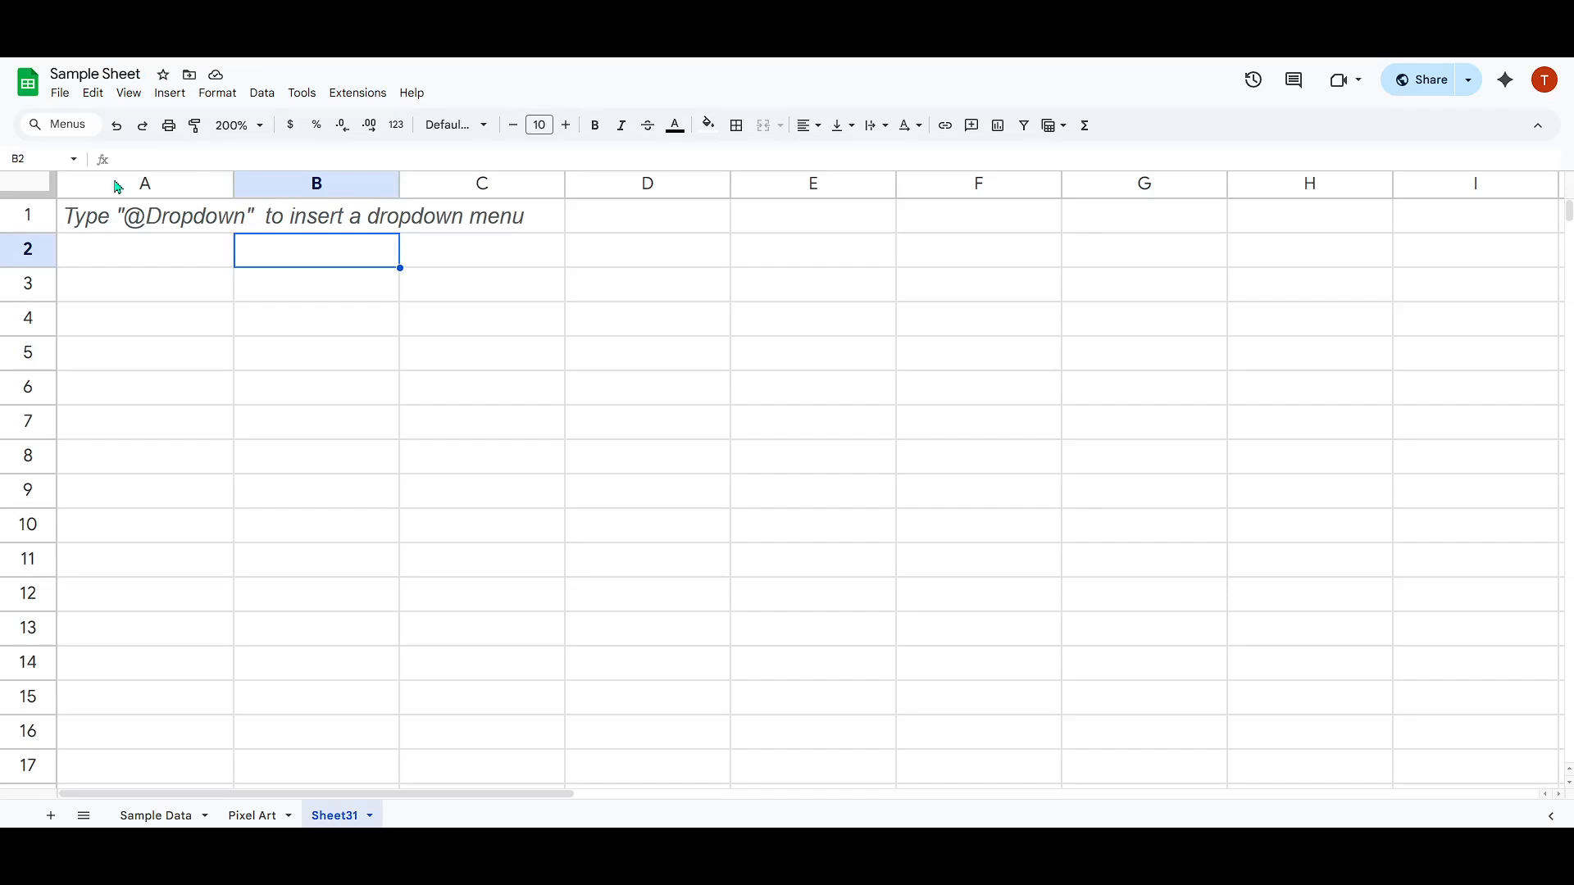
mouse_move(318, 256)
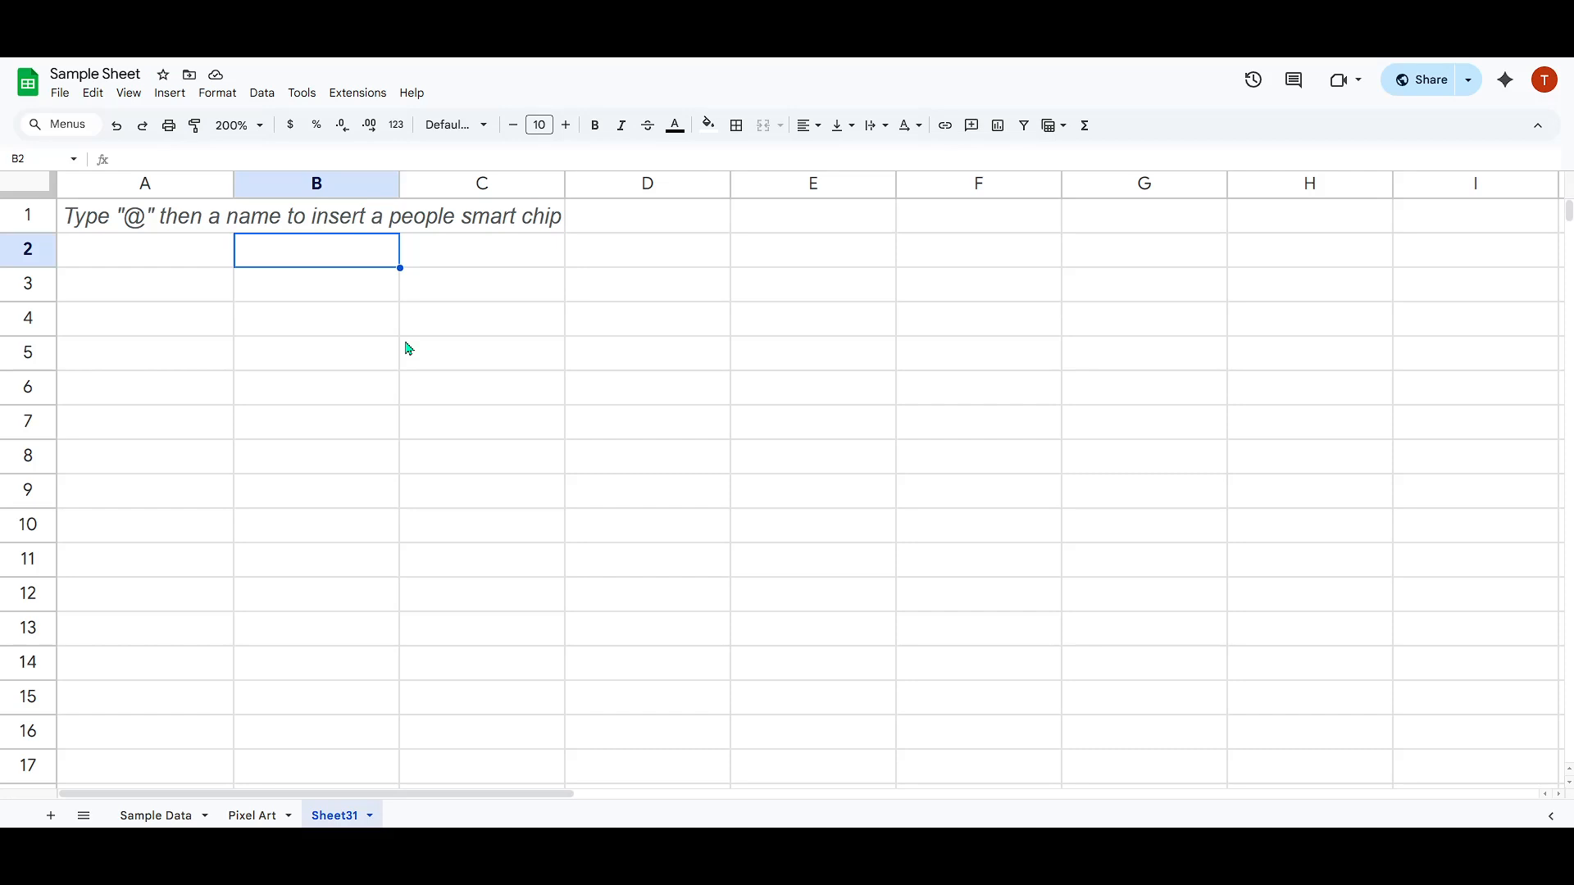
- Enter the text 'Win + H' into cell B2 of Sheet31
type("Win +")
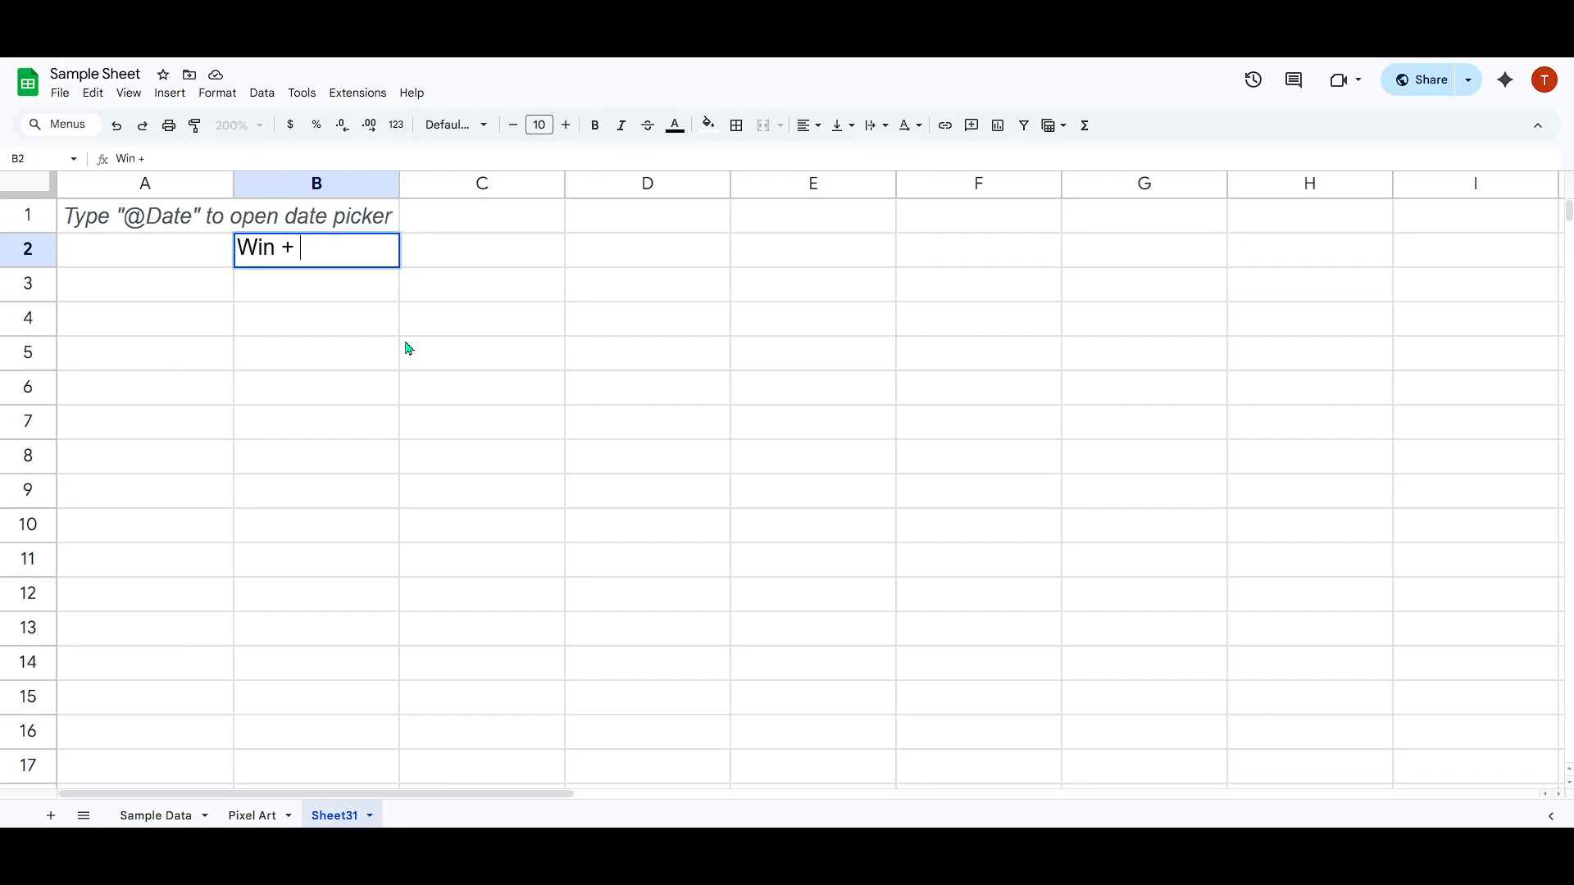
type("H")
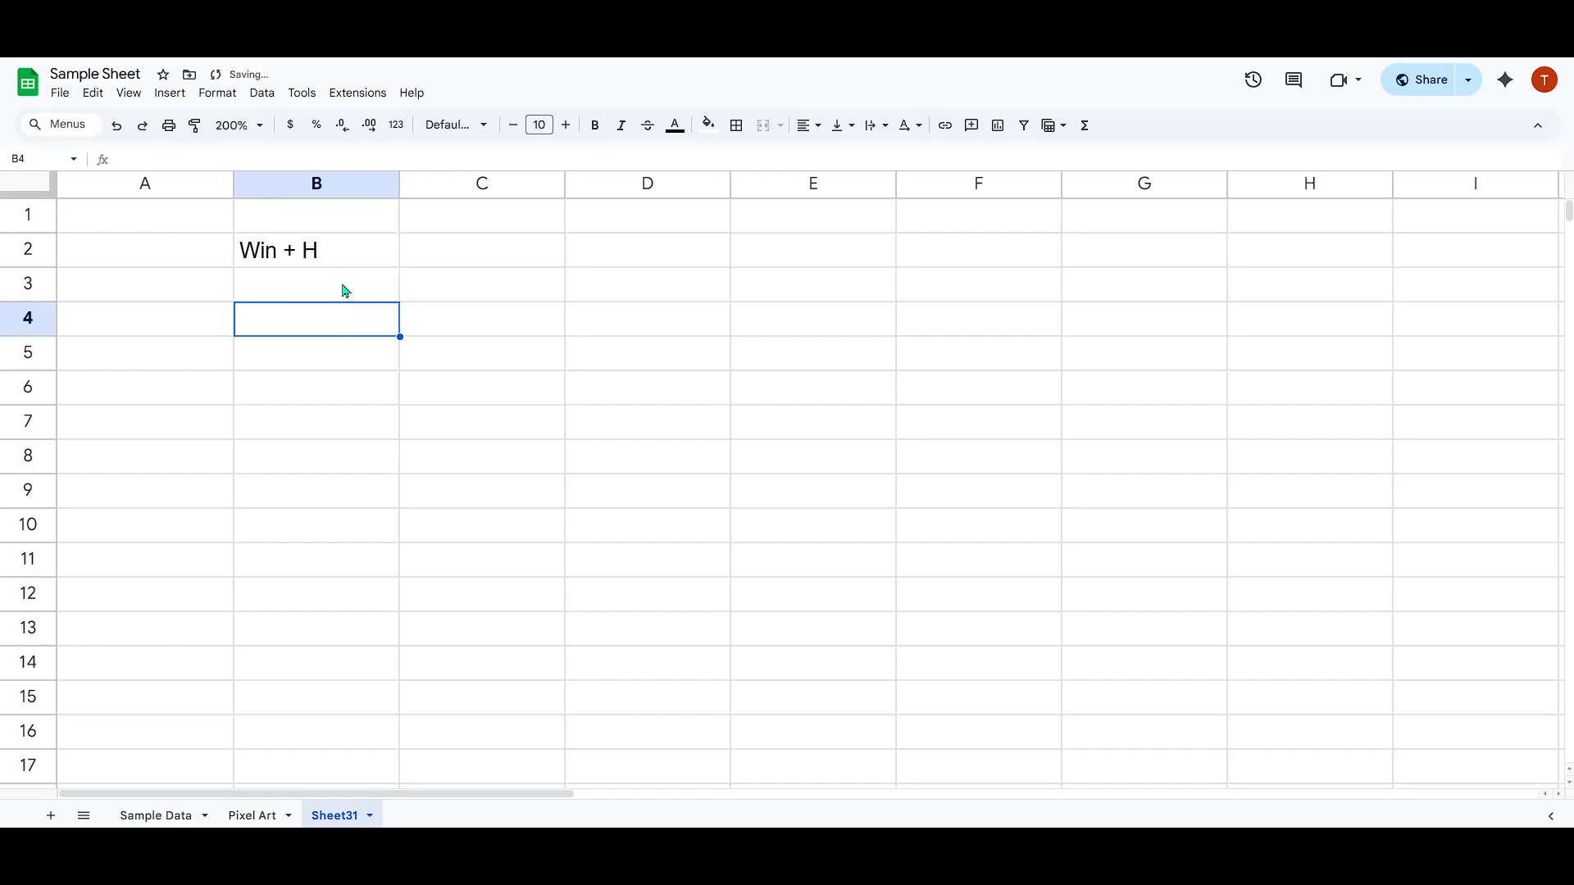
mouse_move(329, 322)
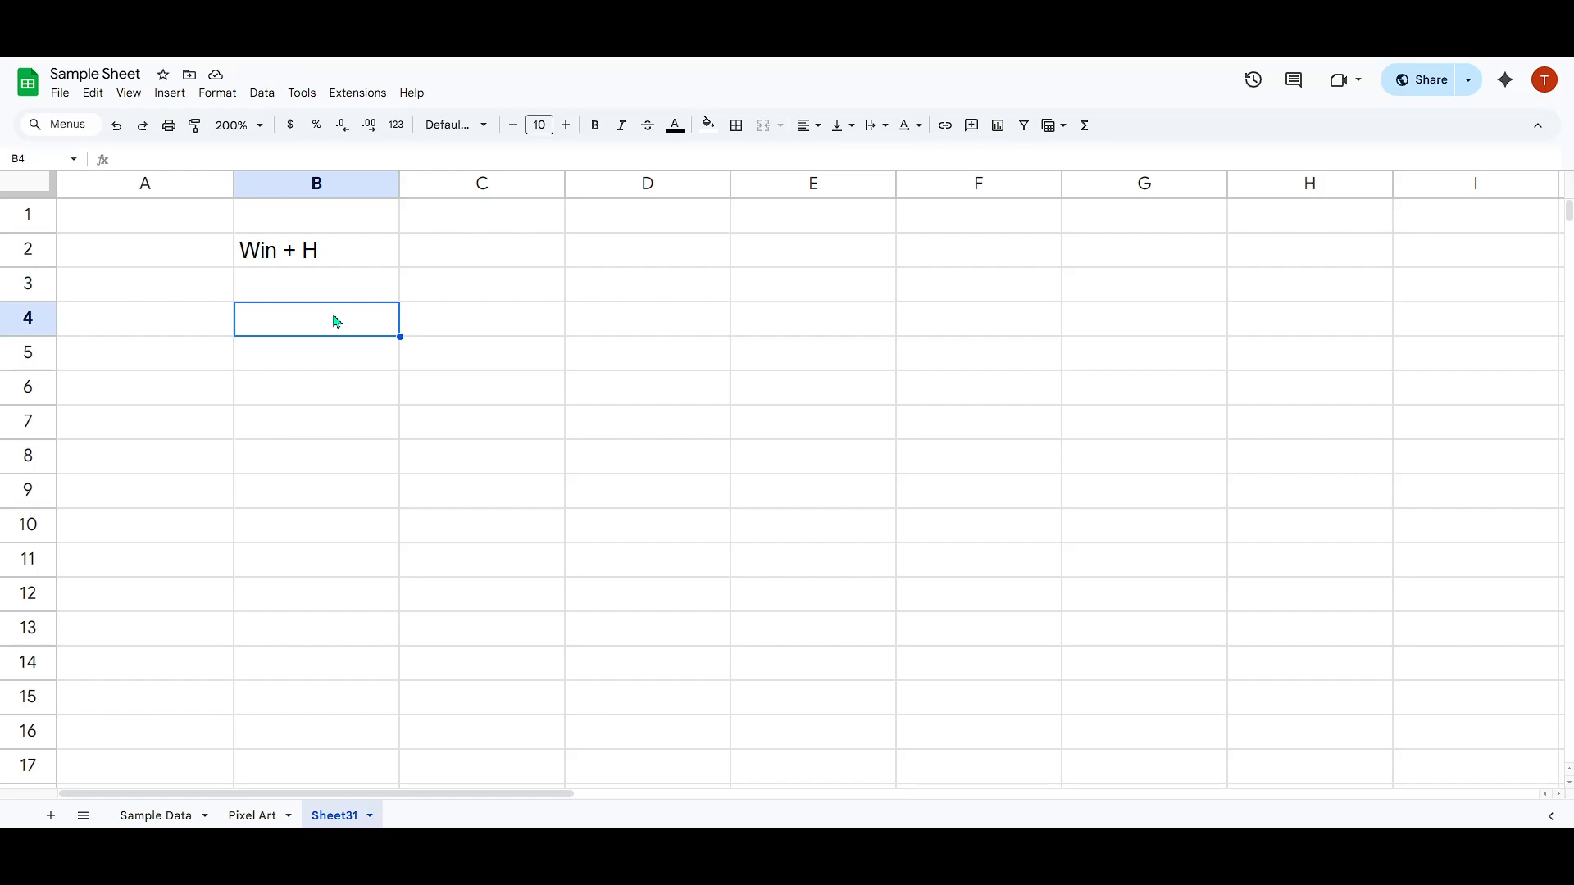
- Open Windows voice typing with Win+H, stop it listening, and dismiss the focus tip
key("Win+H")
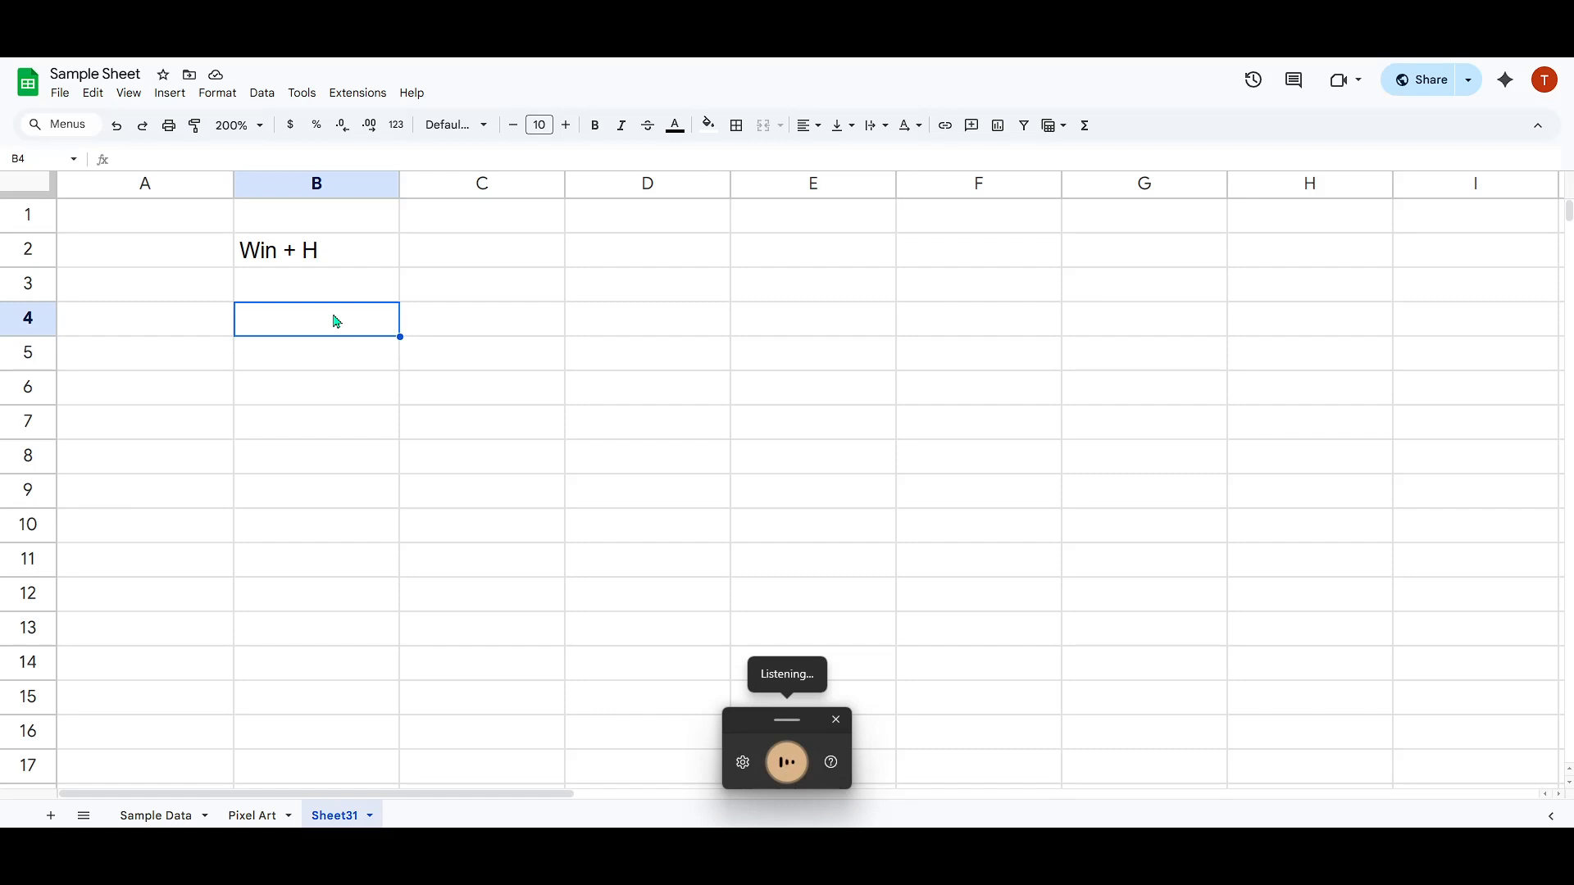
left_click(786, 761)
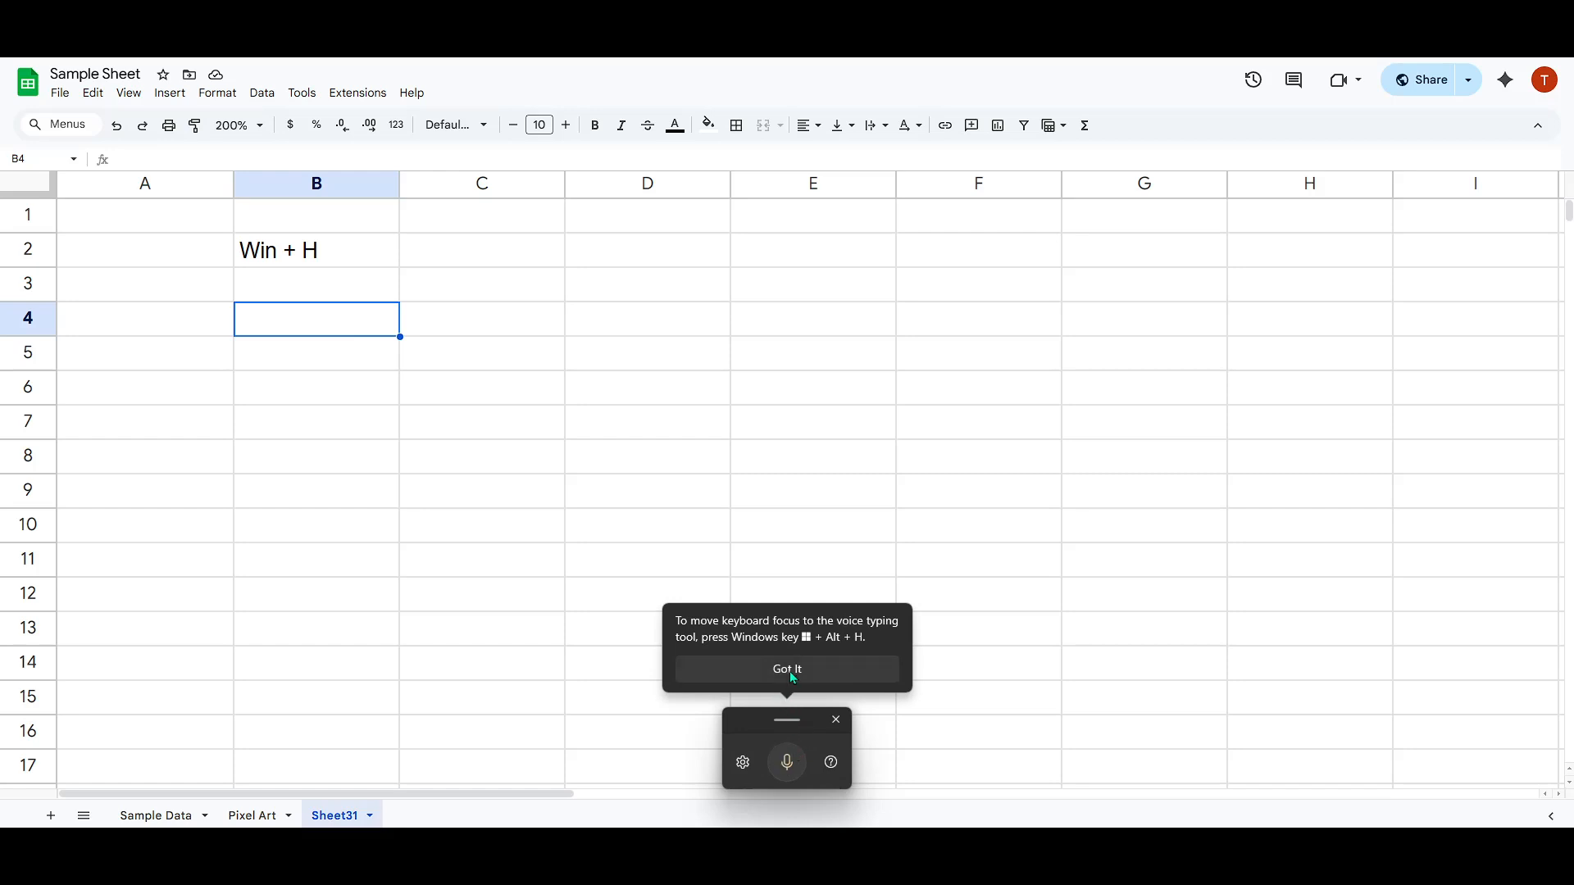
left_click(787, 670)
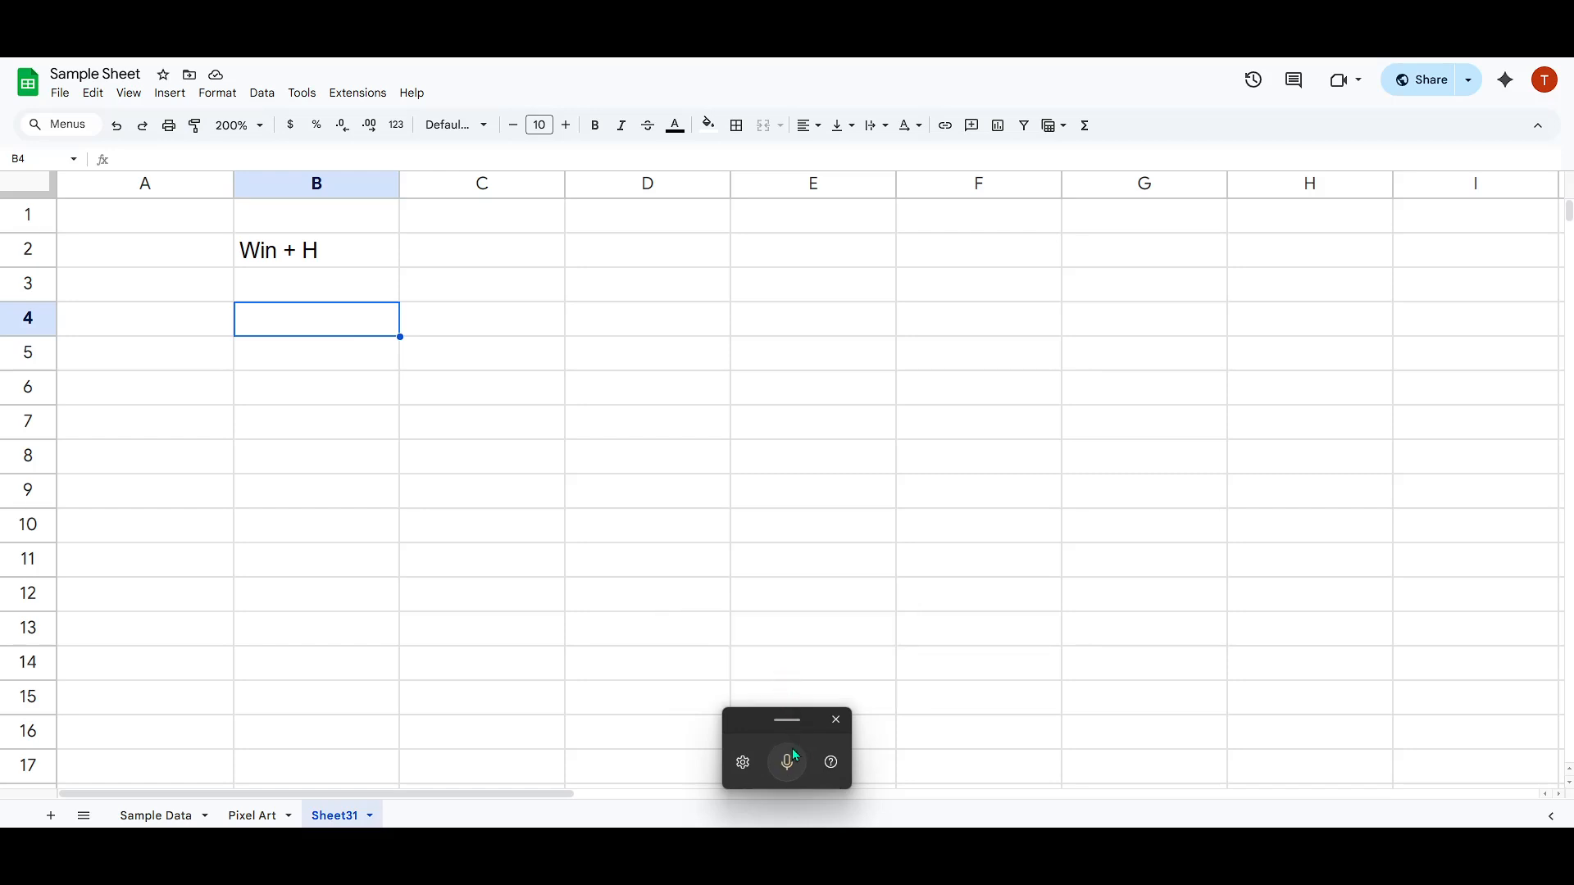
mouse_move(299, 335)
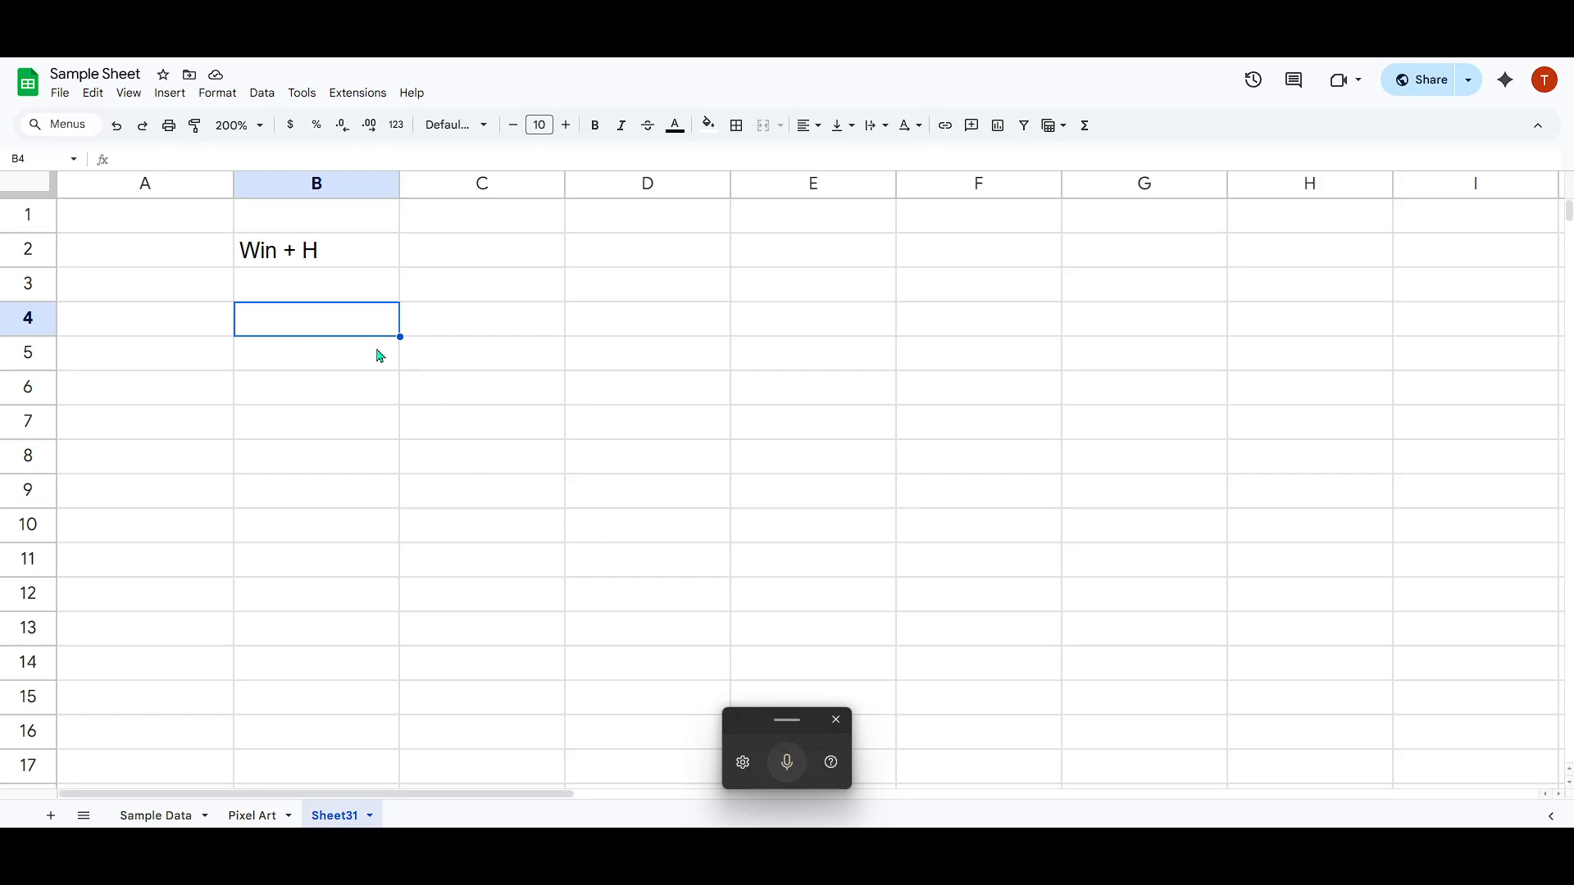
mouse_move(719, 734)
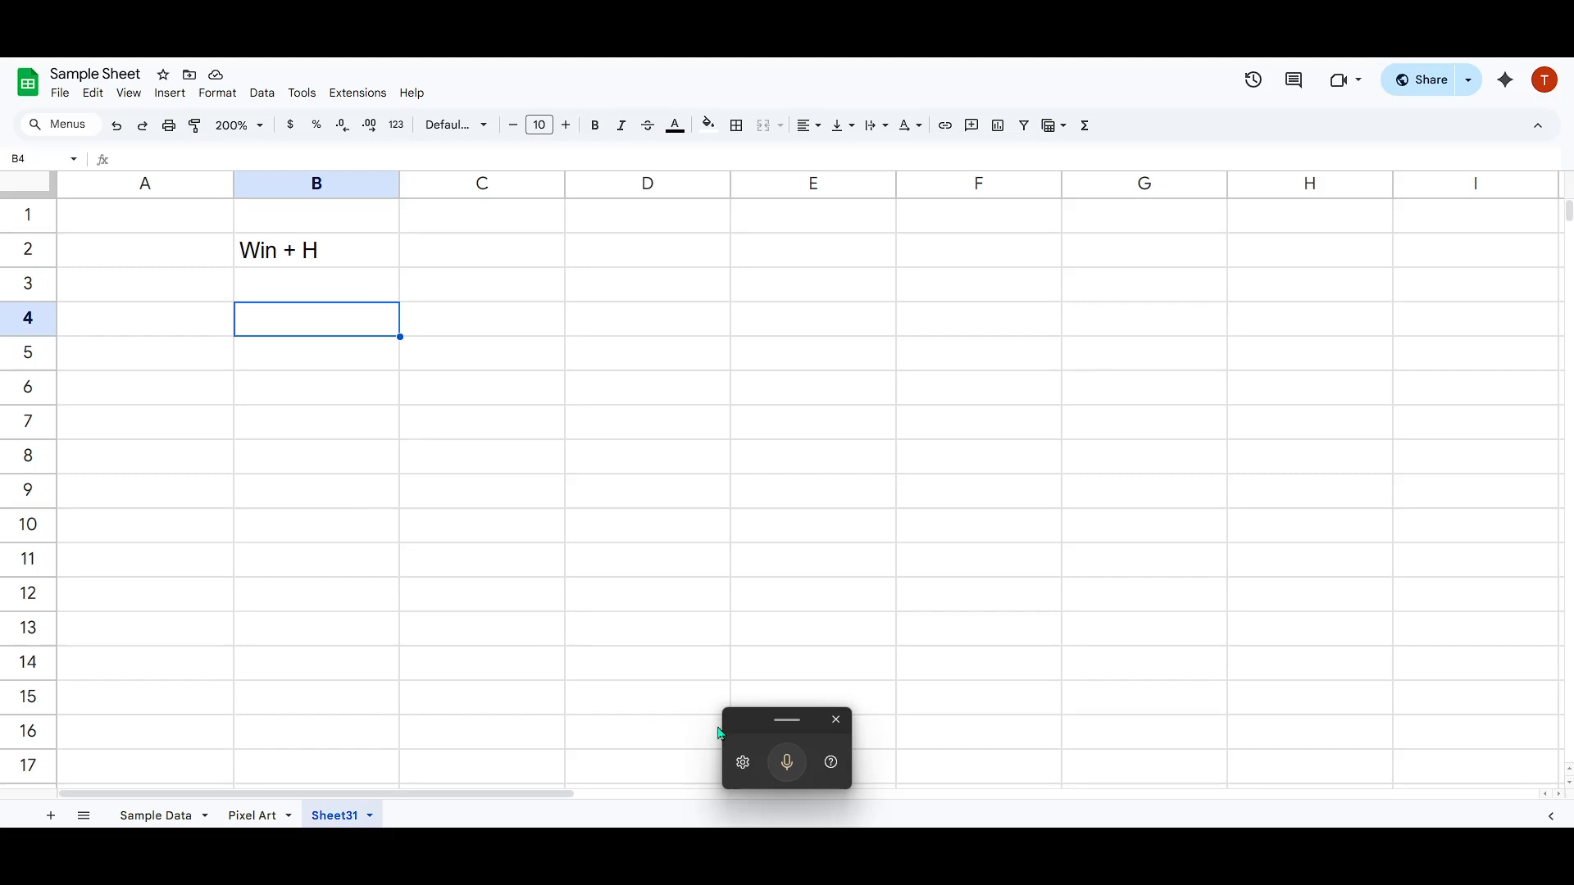
mouse_move(786, 761)
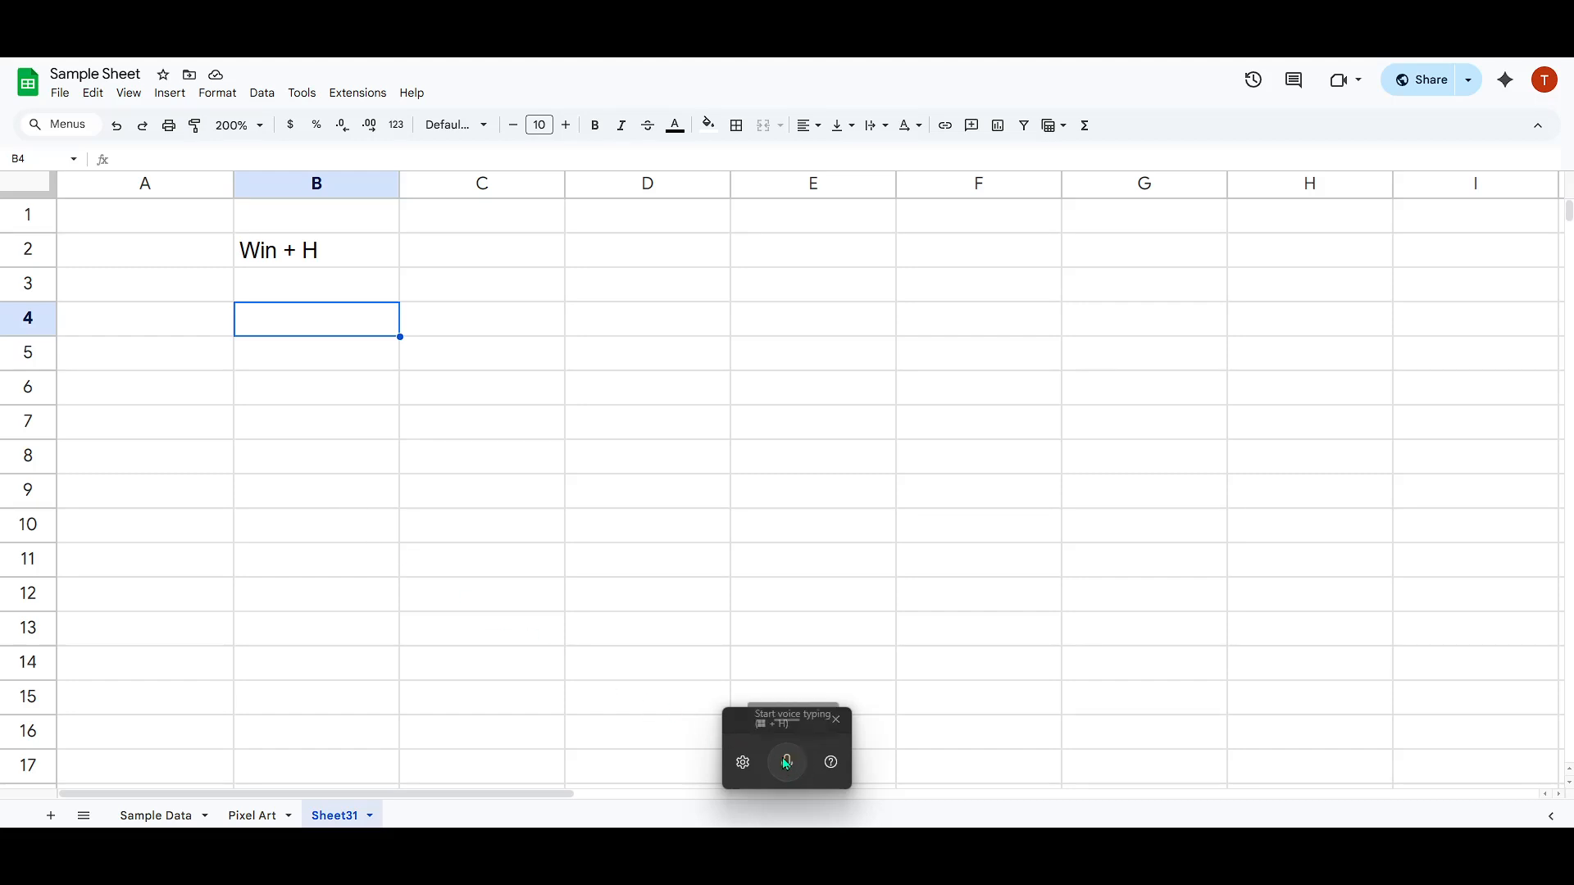
- Dictate 'The quick brown fox jumped over the lazy dog' into B4 and verify the cell
left_click(786, 761)
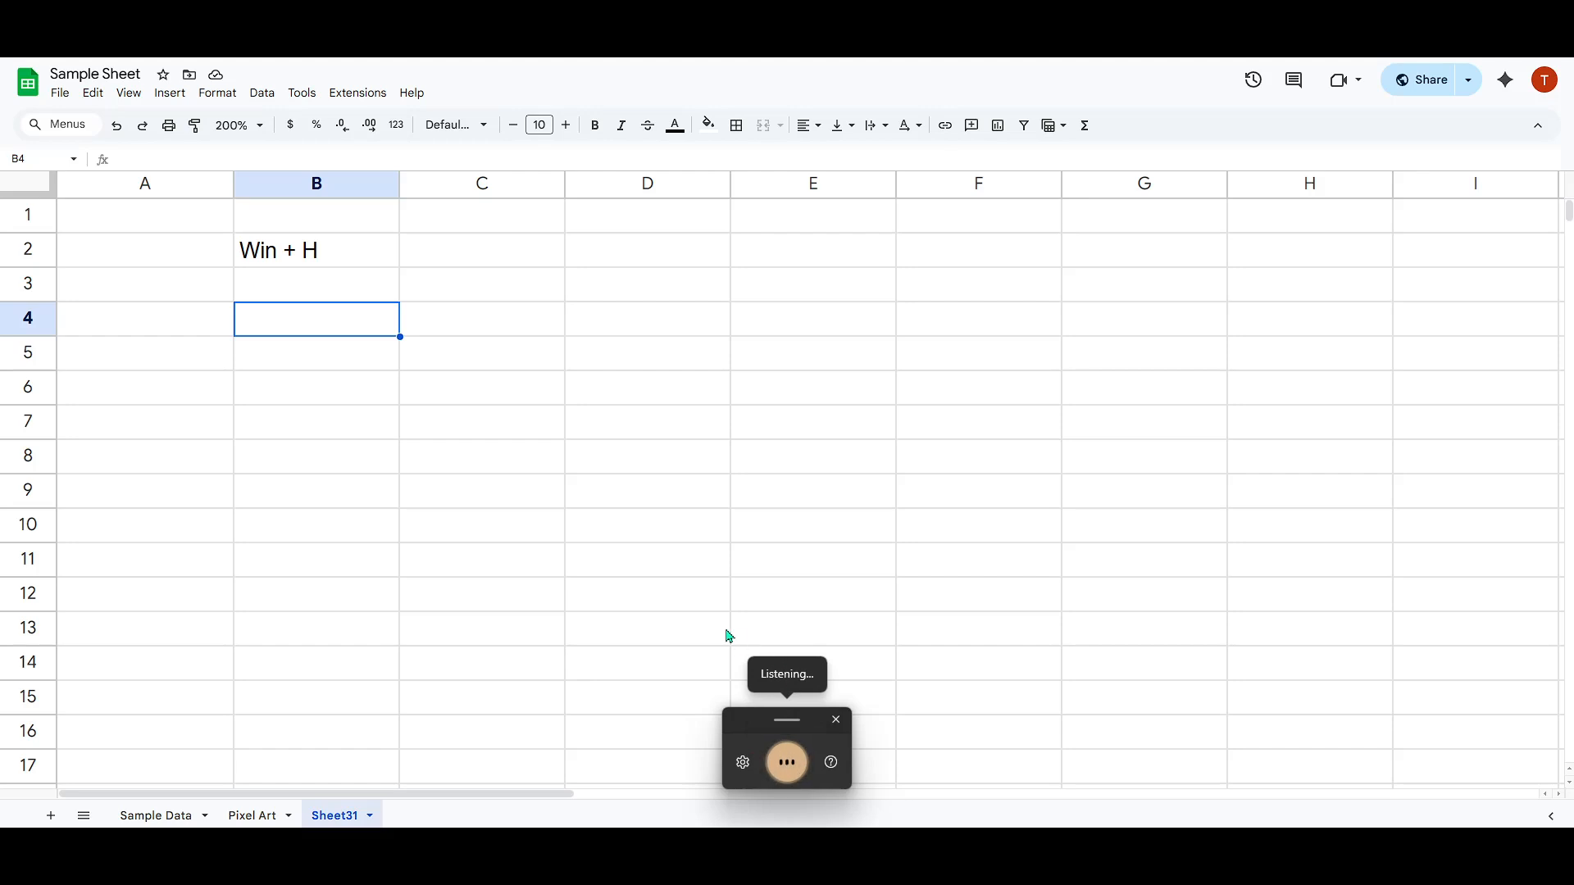
mouse_move(680, 622)
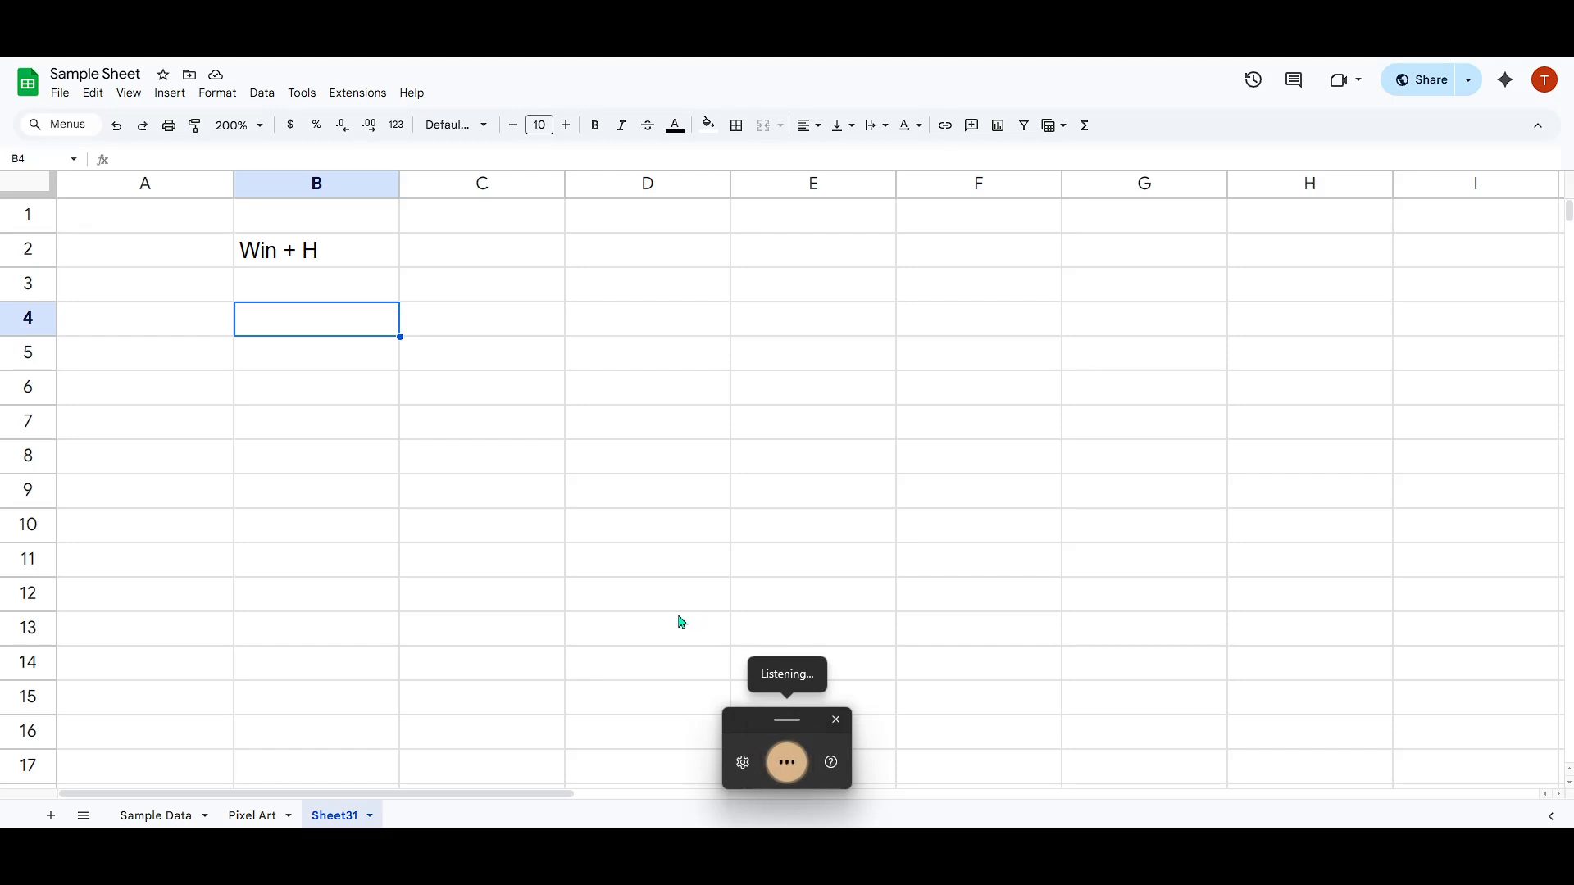
mouse_move(797, 738)
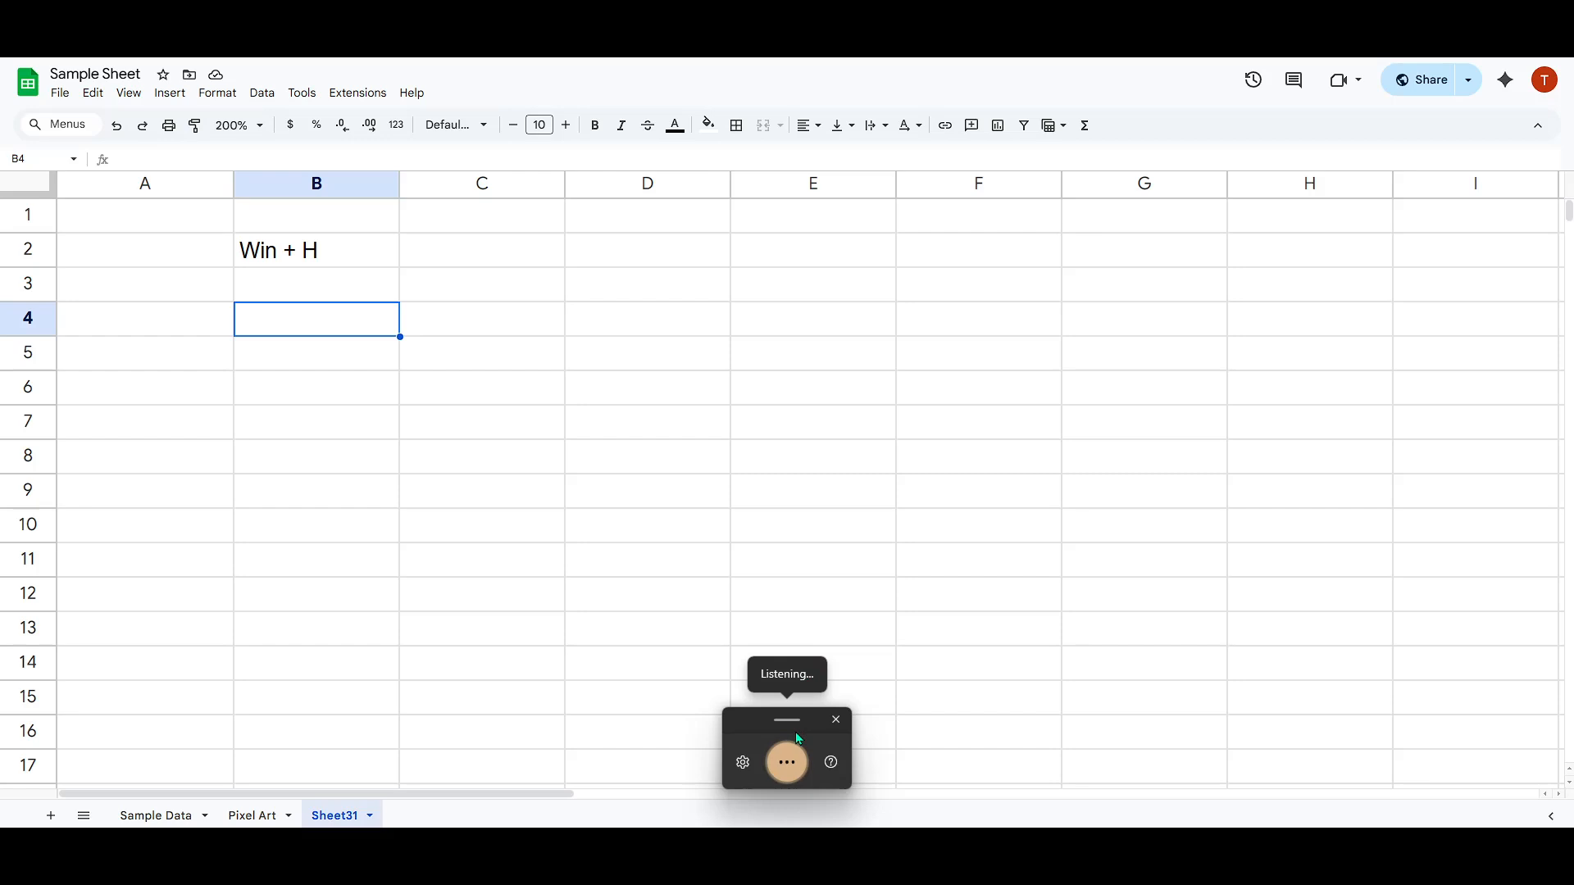
mouse_move(793, 616)
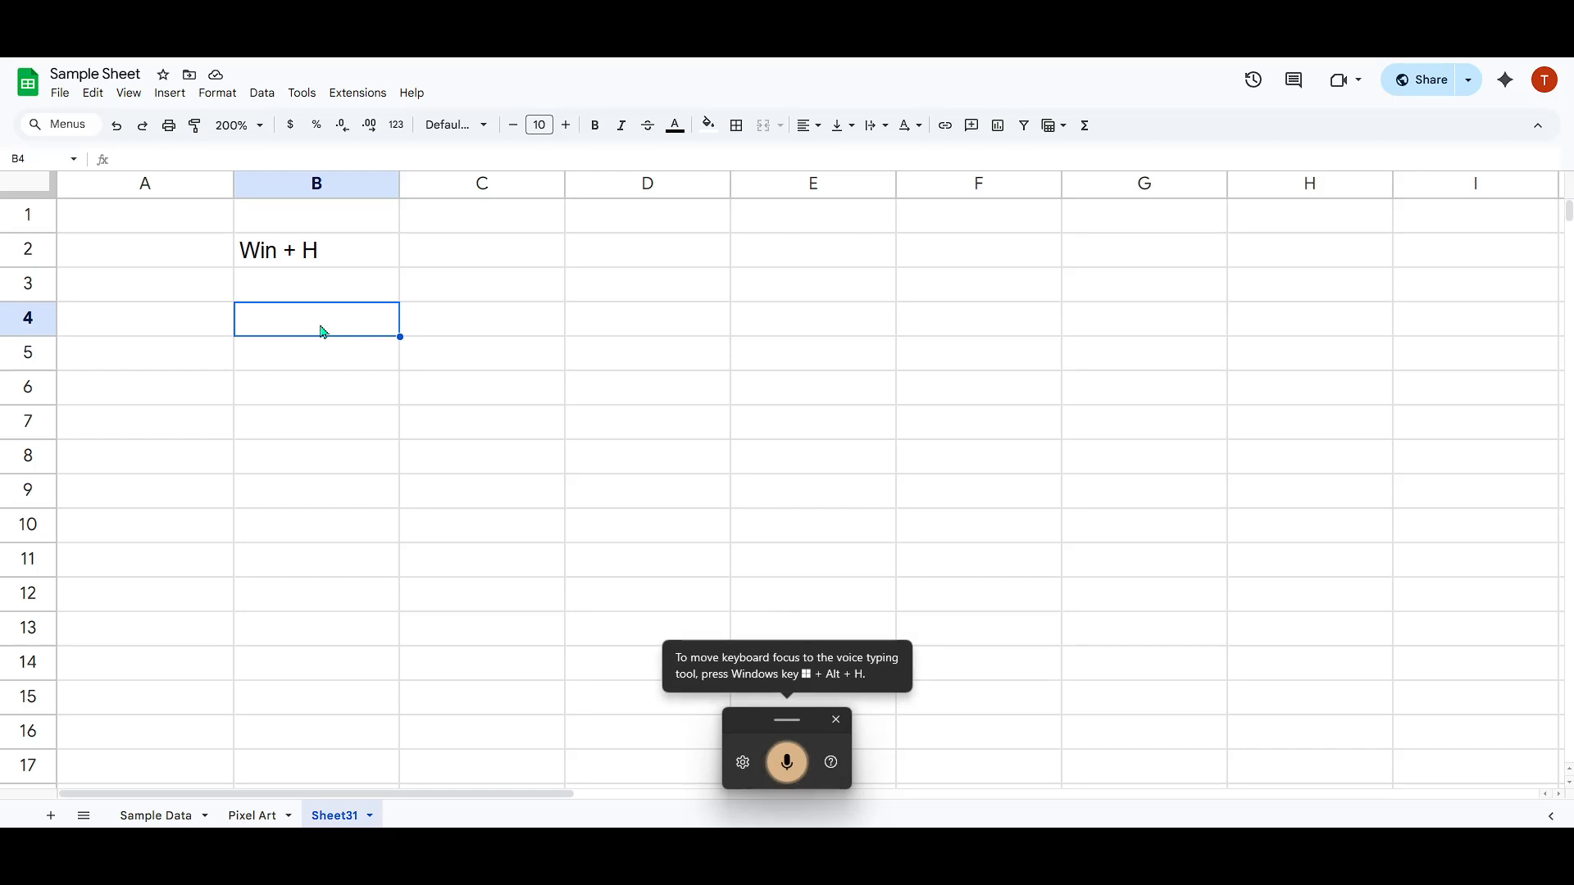
type("The quick brown fox jumped over the lazy dog")
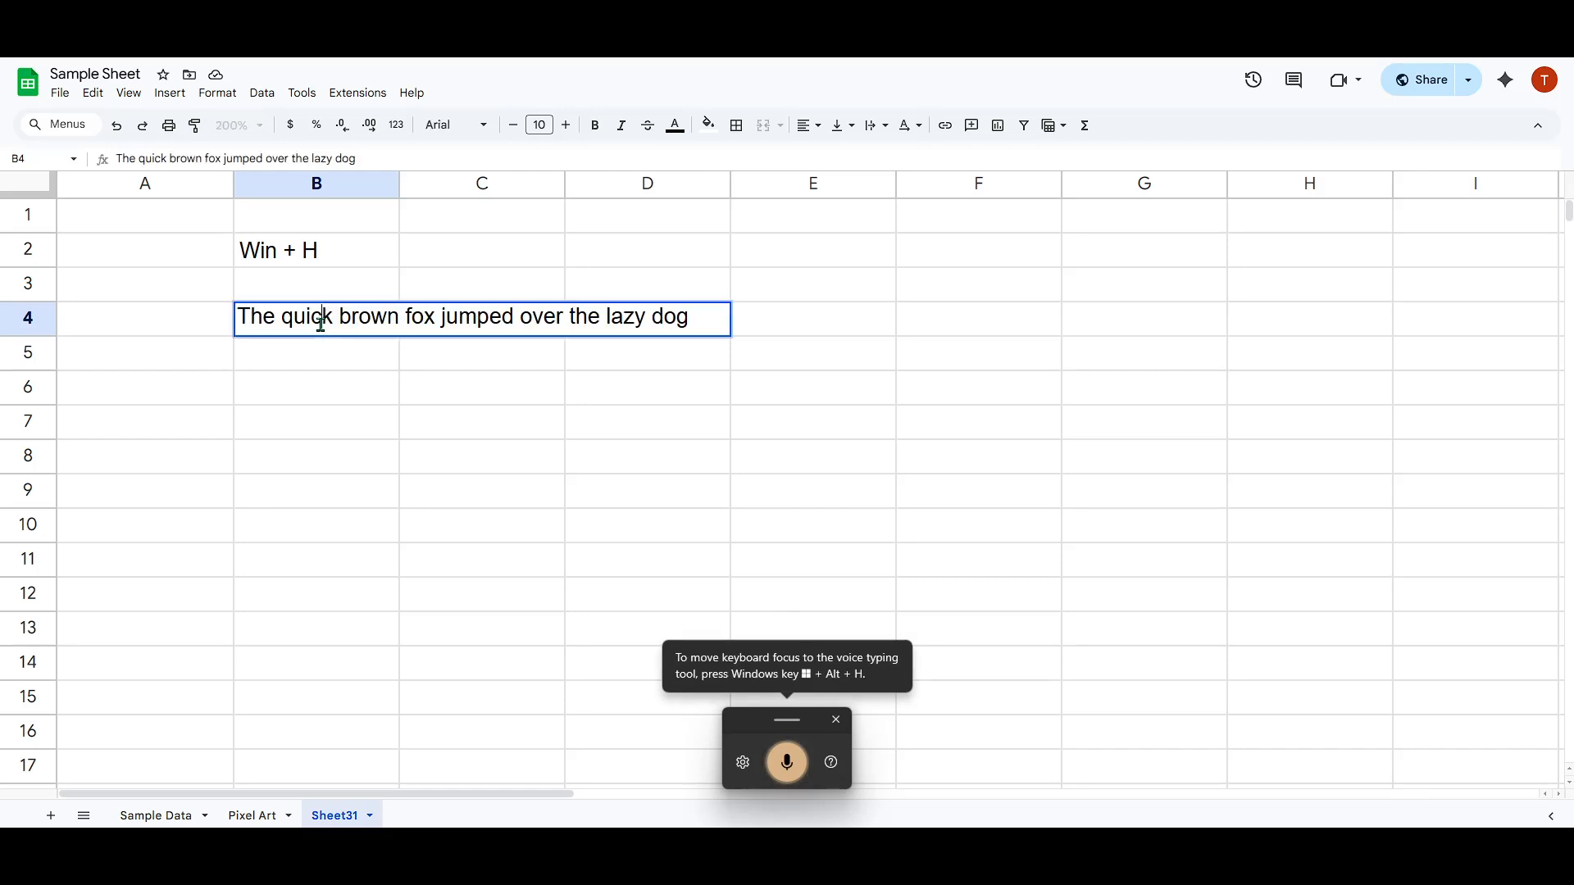
mouse_move(696, 320)
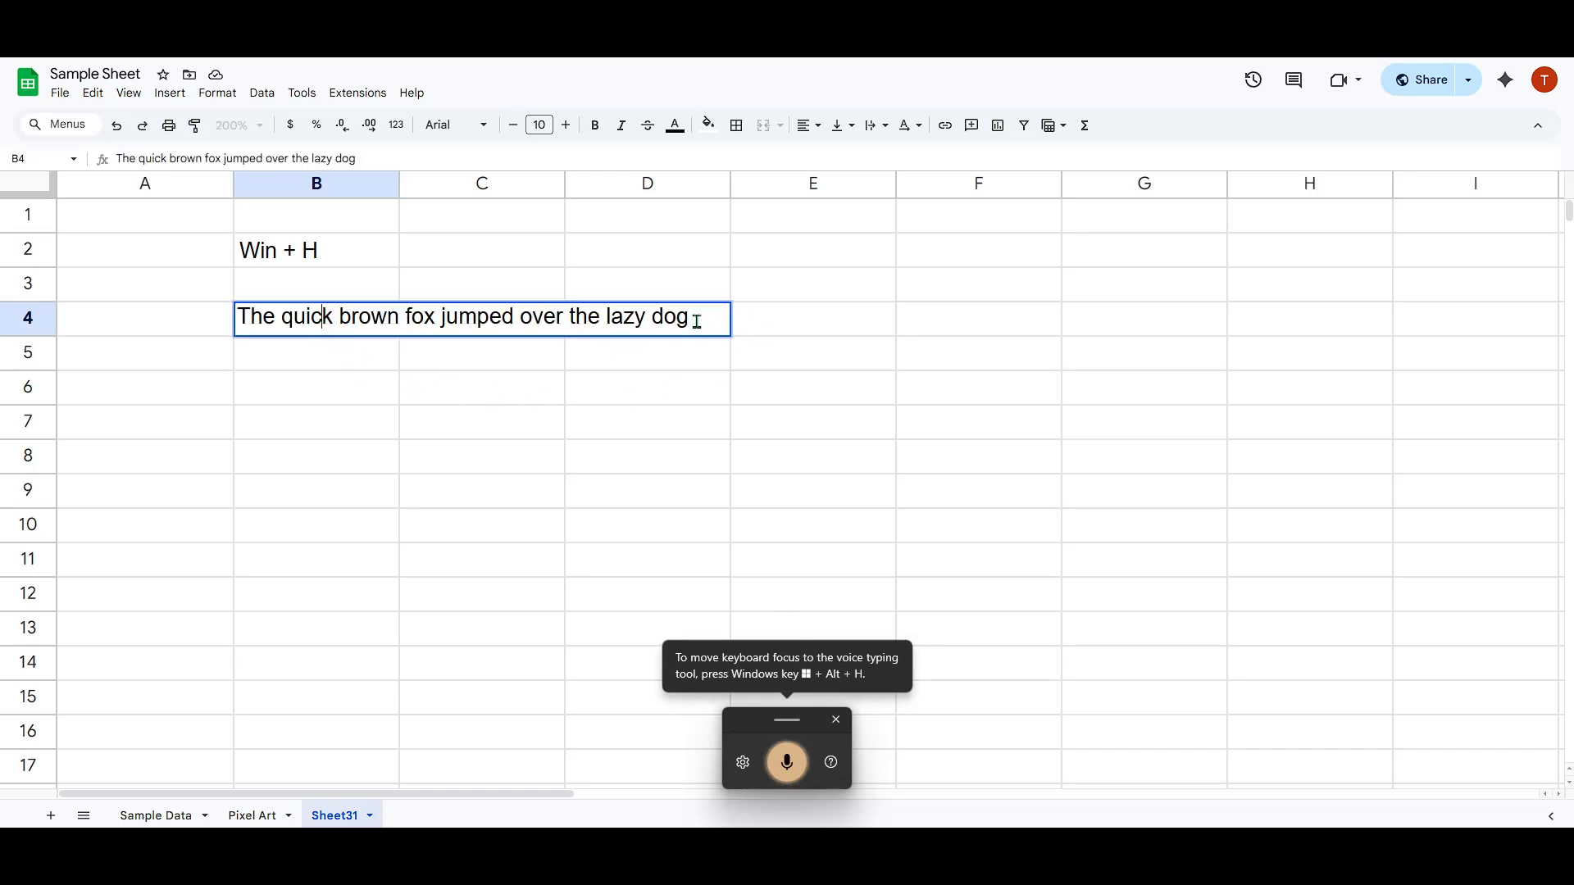
key("ctrl+a")
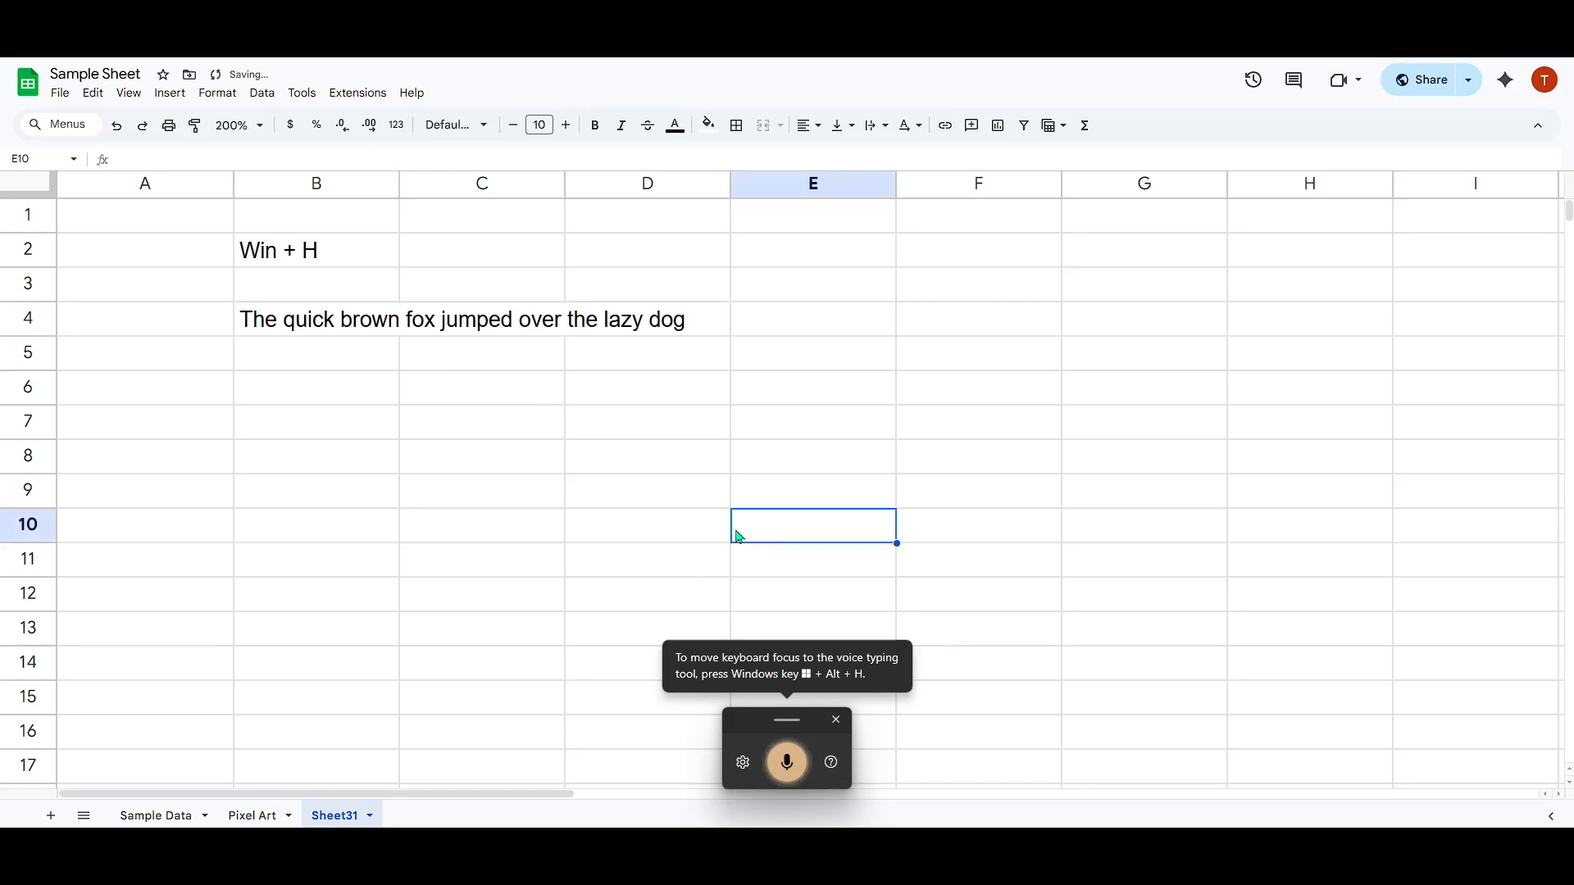
left_click(317, 319)
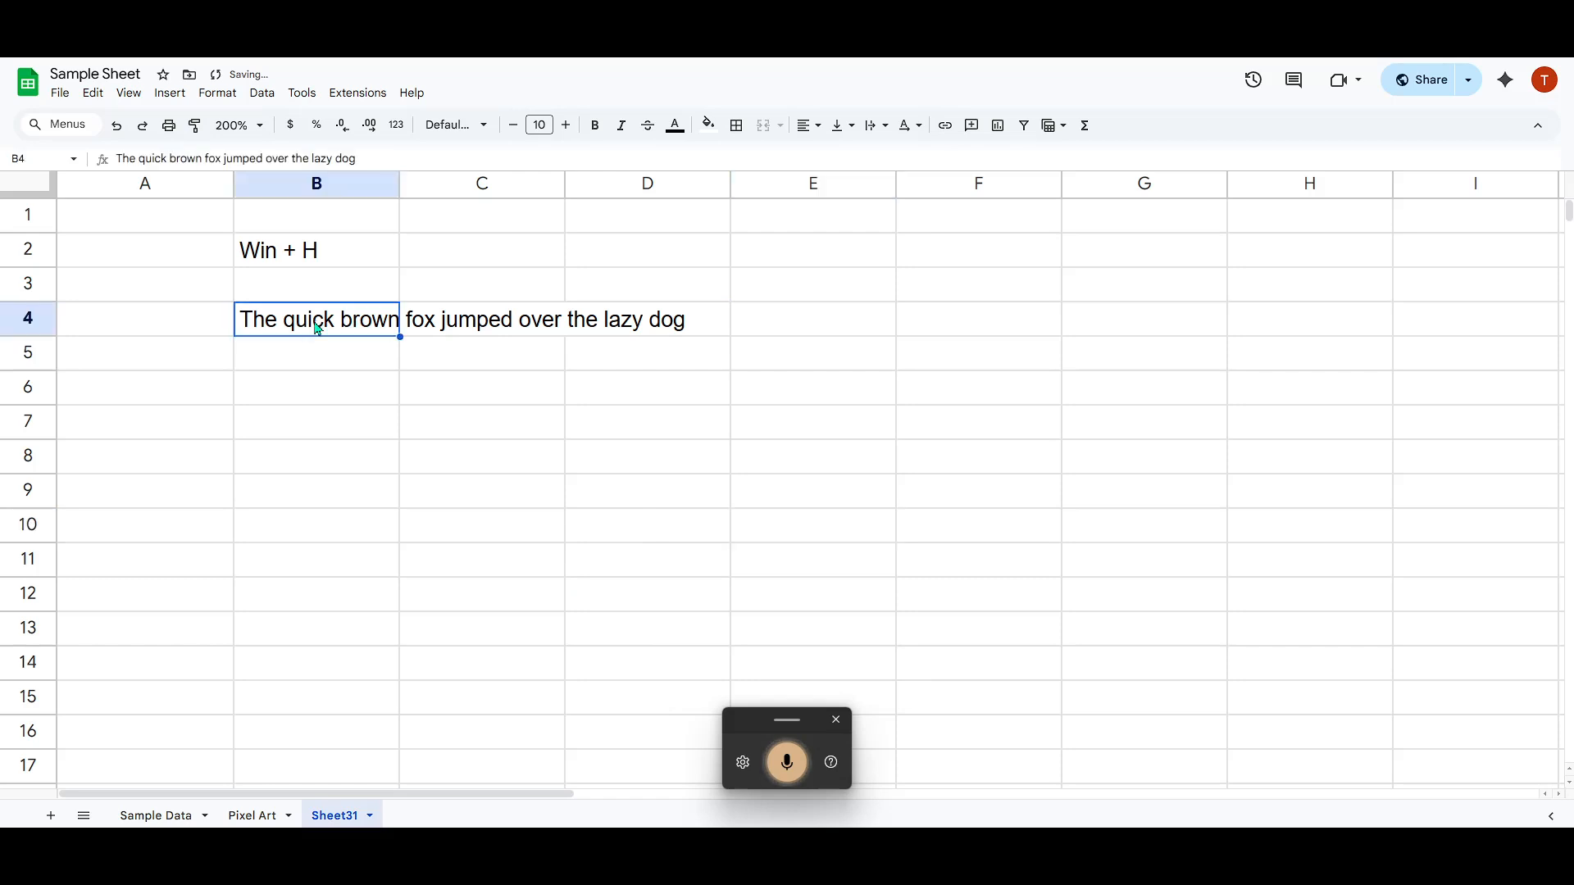
mouse_move(346, 424)
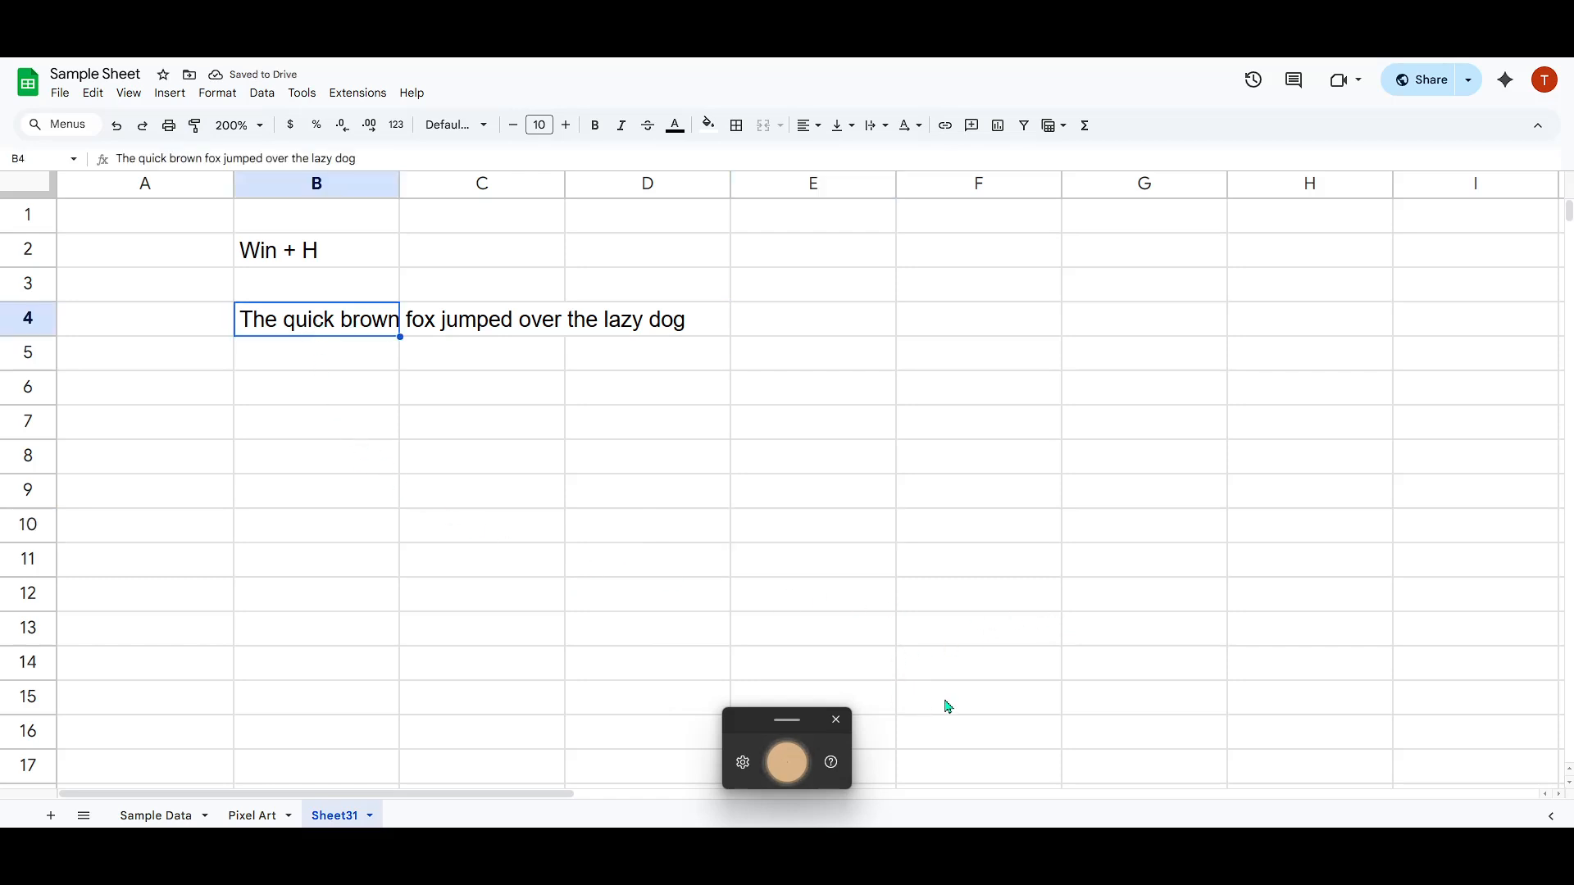
- Toggle the microphone, select empty cells such as B6, and close the voice typing toolbar
left_click(786, 762)
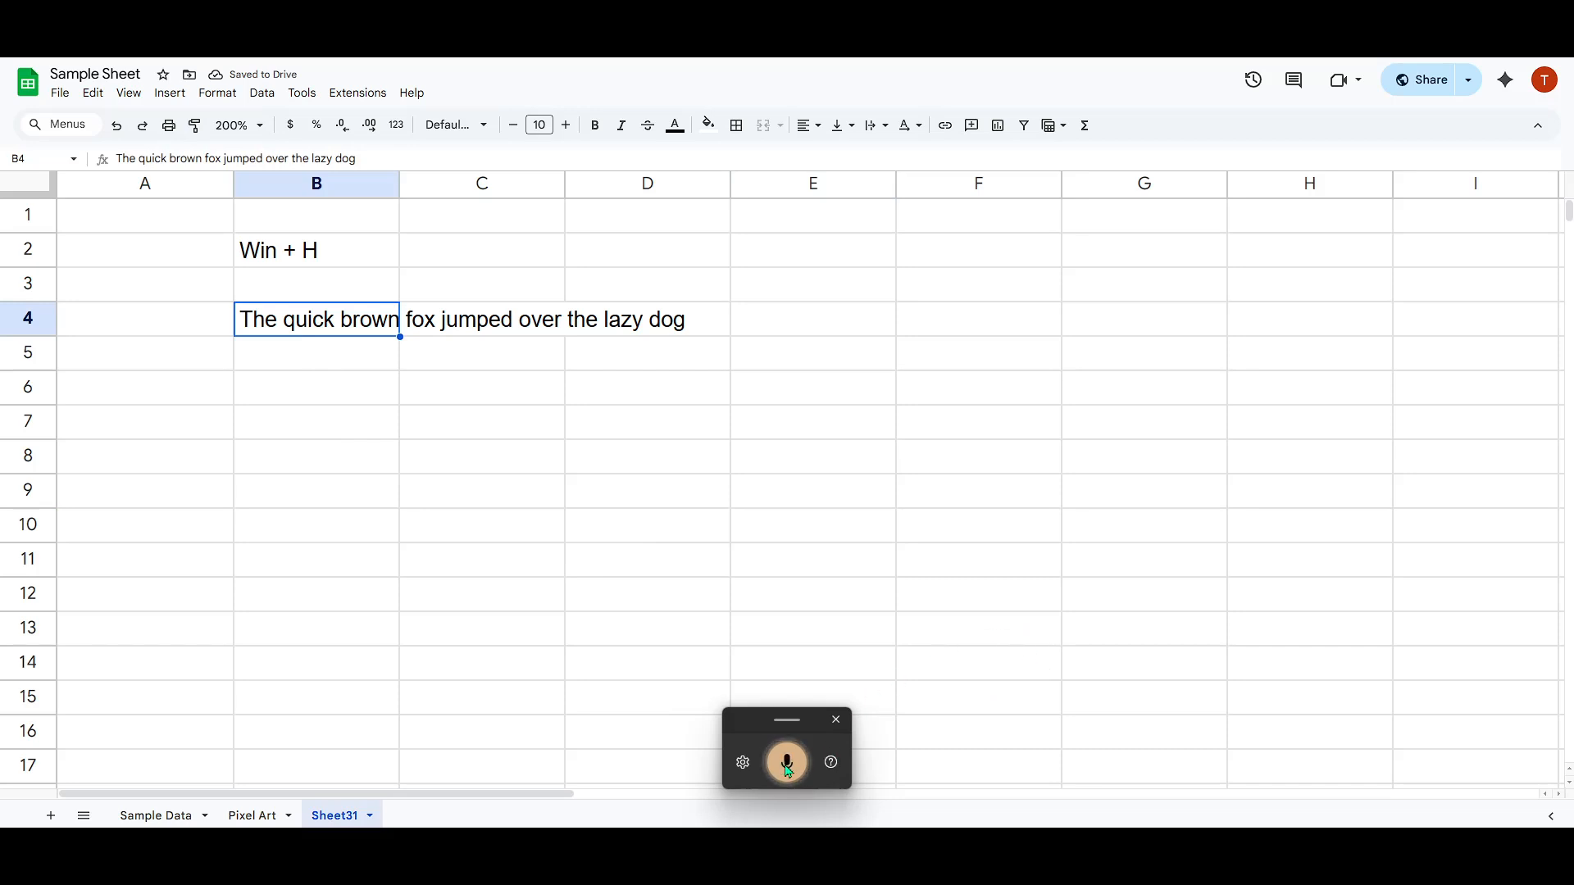
mouse_move(786, 764)
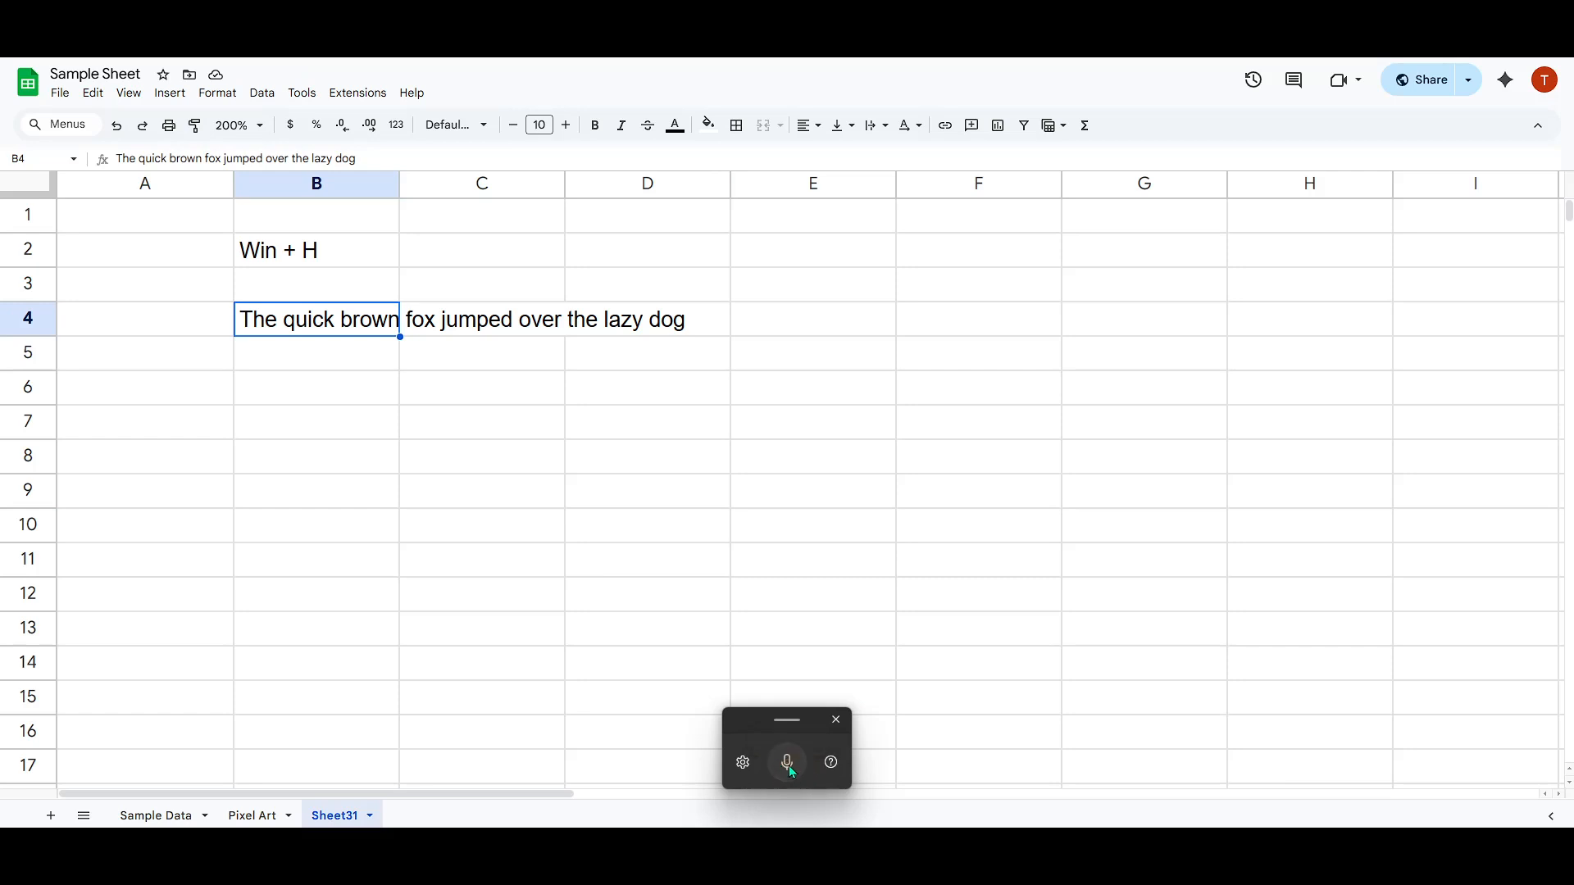
mouse_move(359, 309)
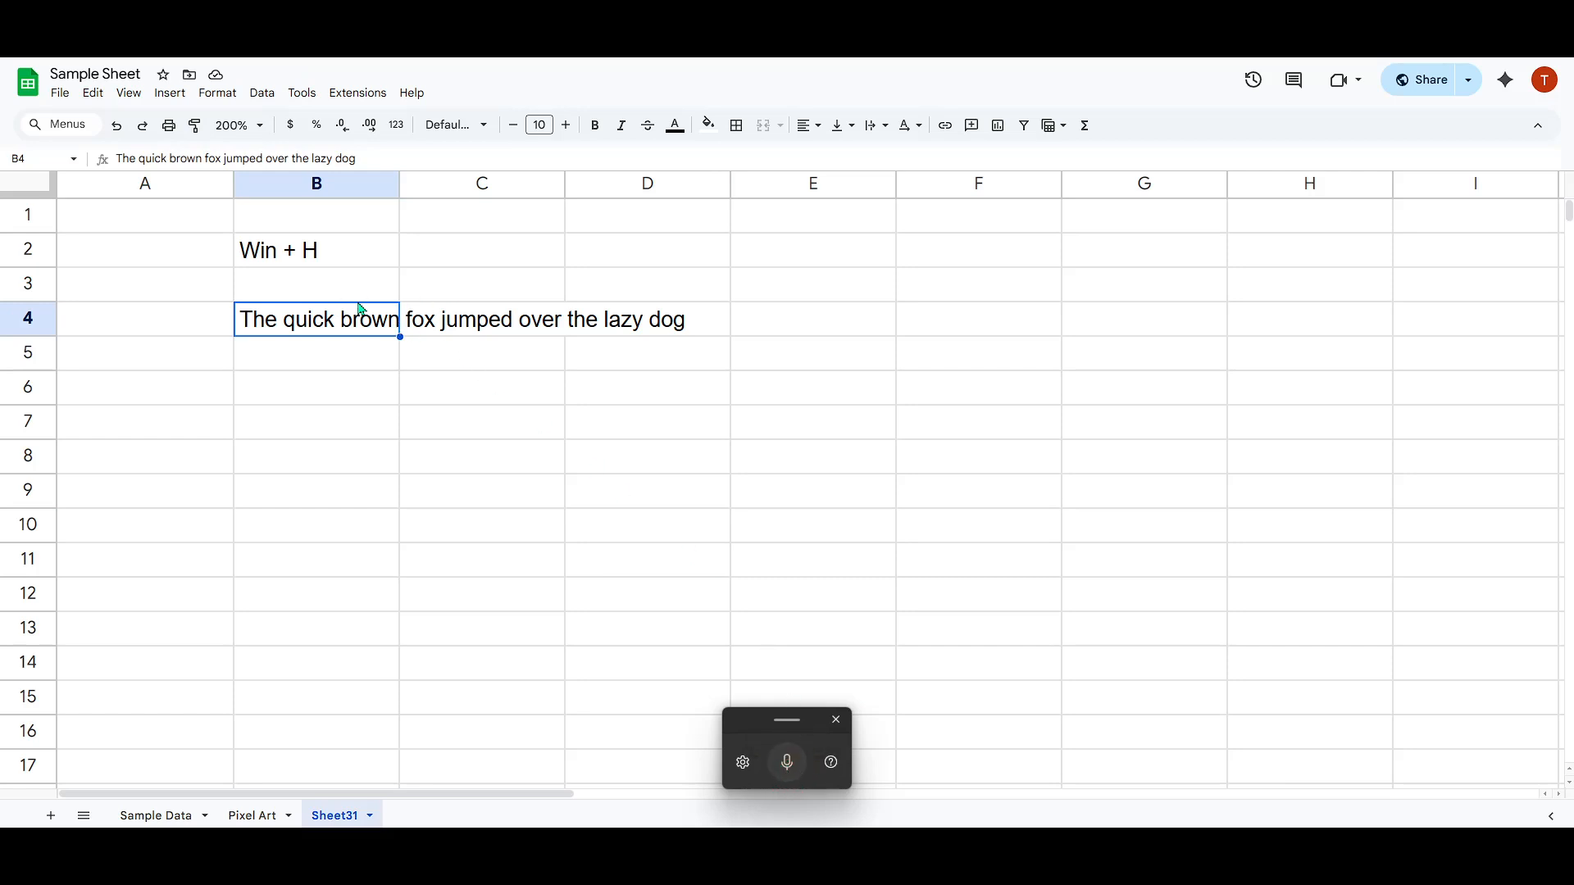
mouse_move(1043, 576)
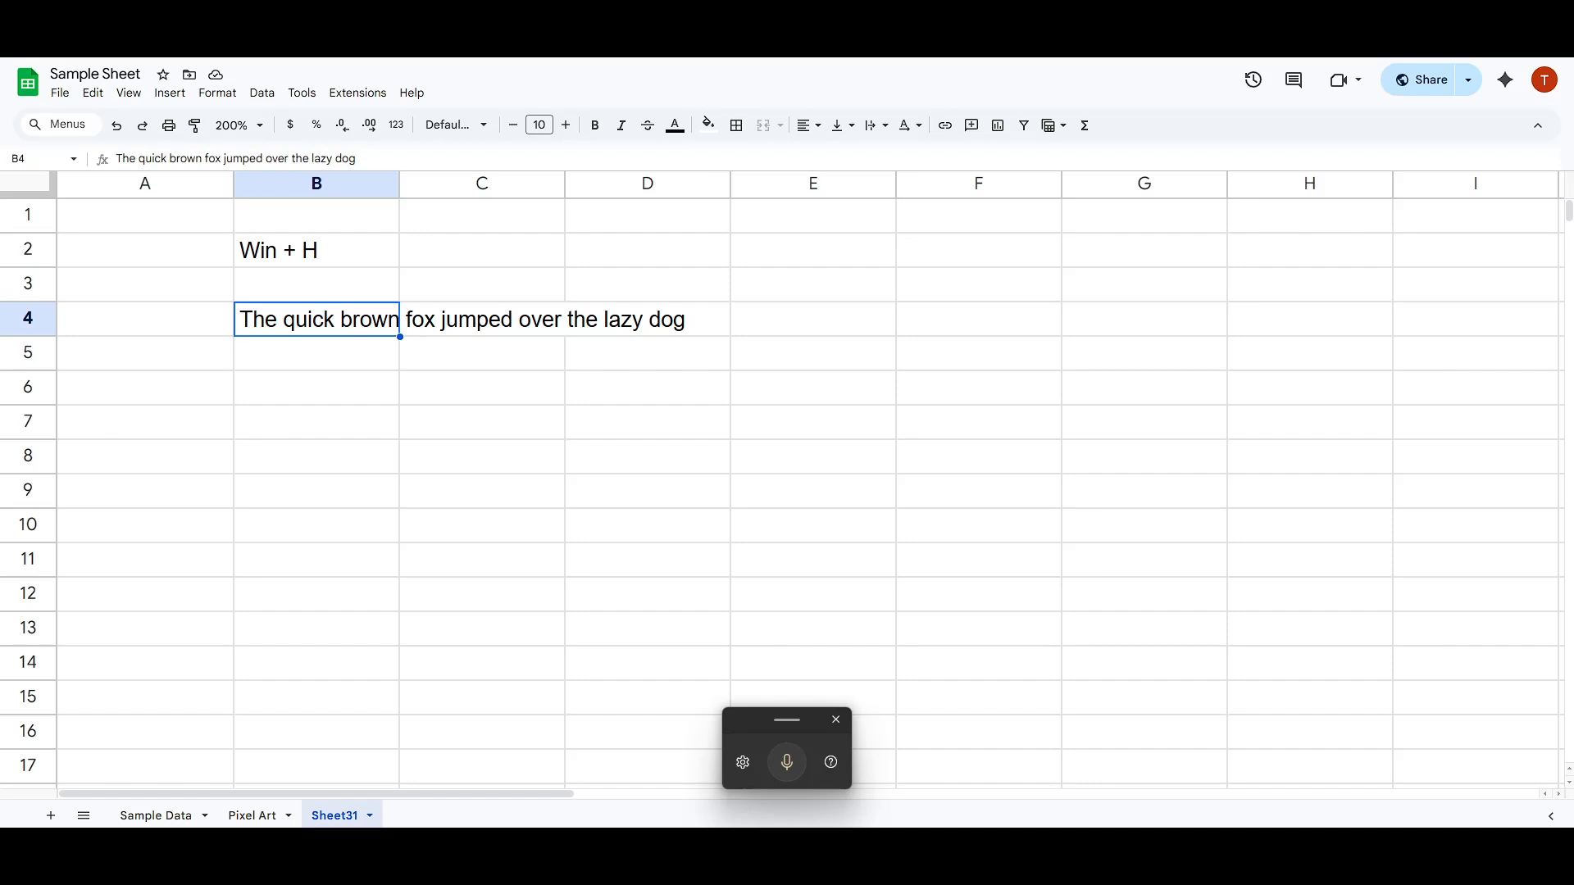
mouse_move(832, 472)
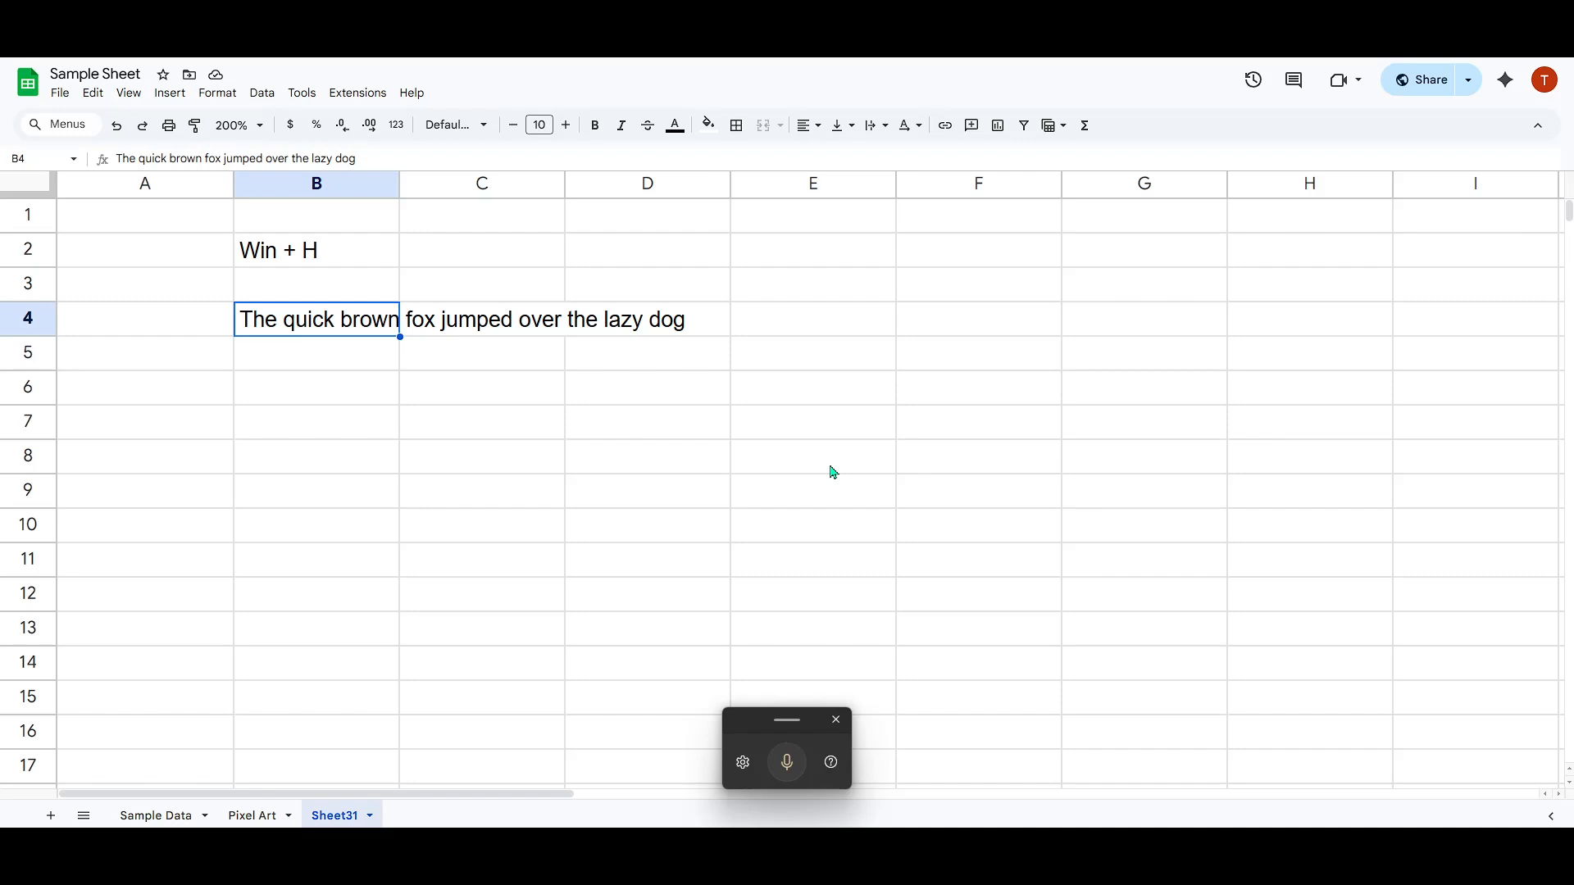
left_click(646, 422)
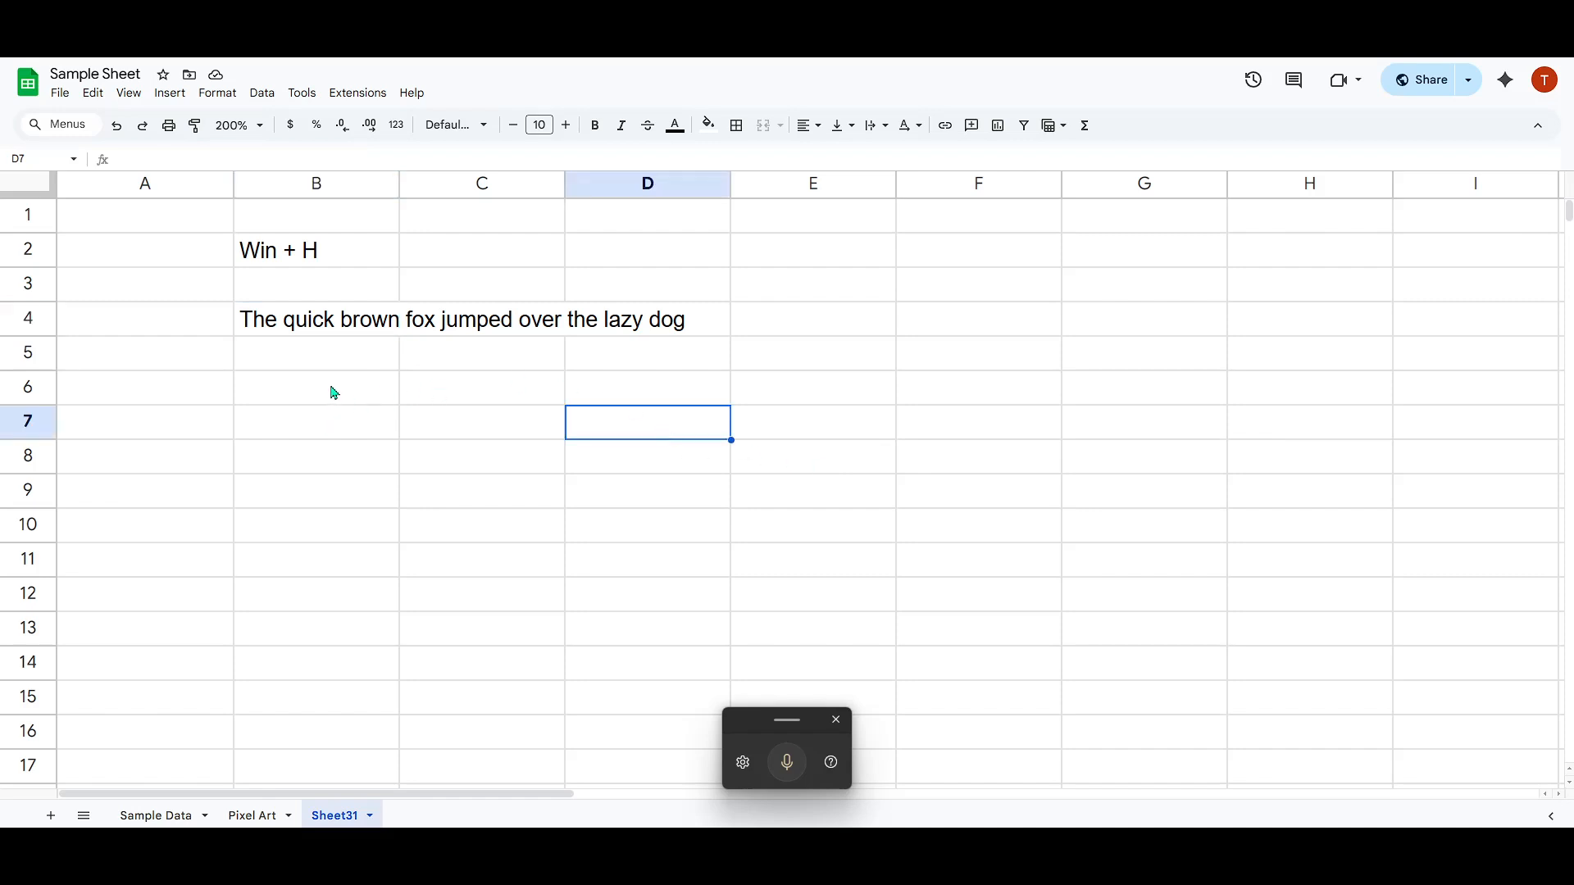
left_click(317, 387)
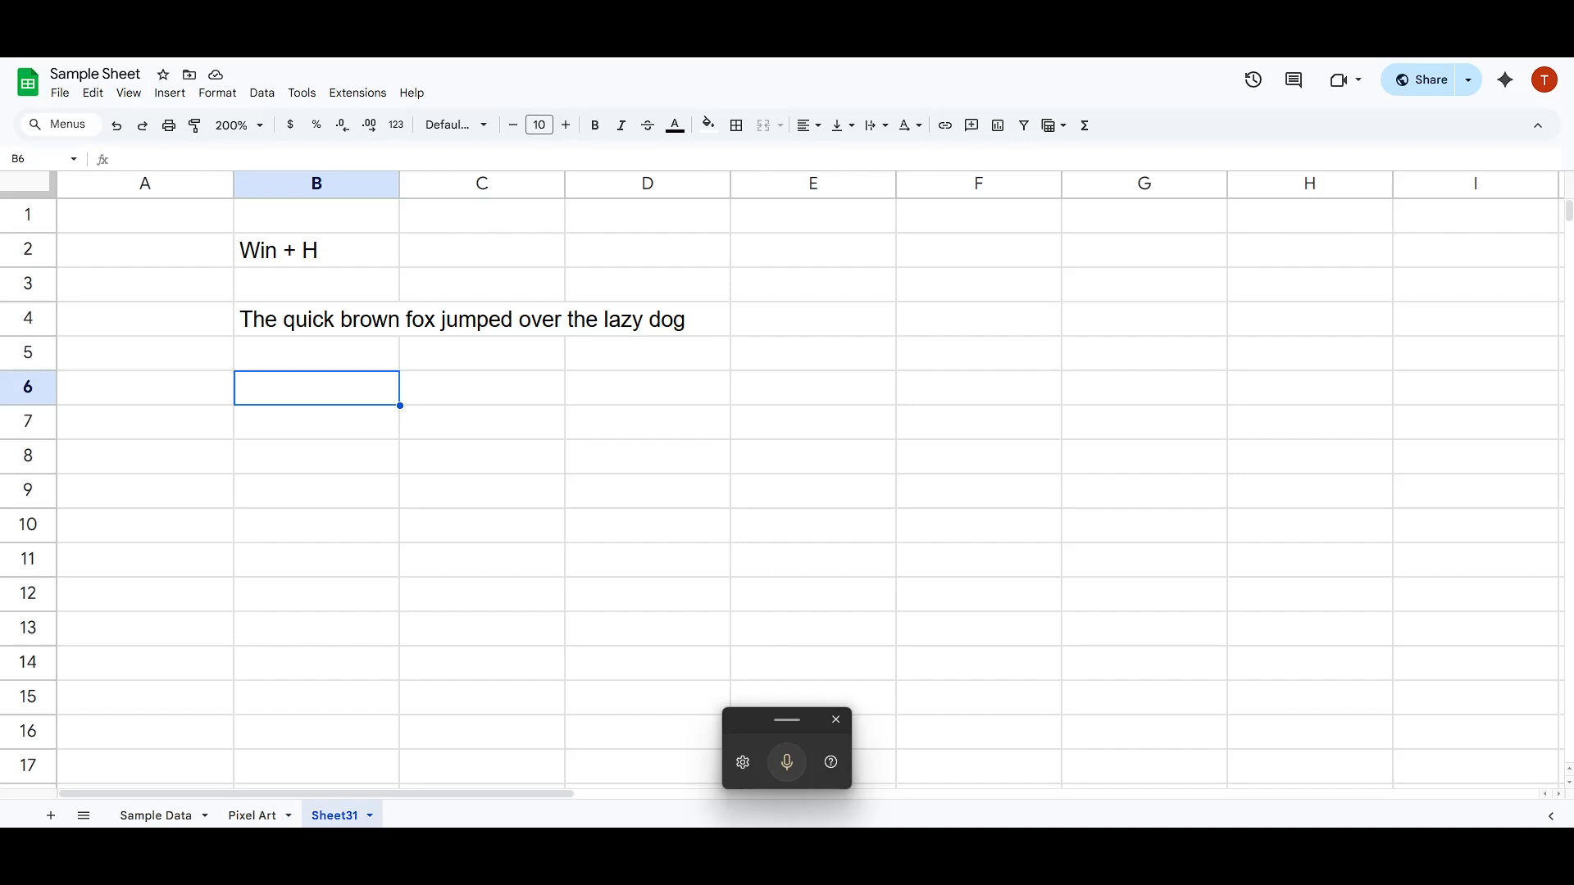
mouse_move(804, 722)
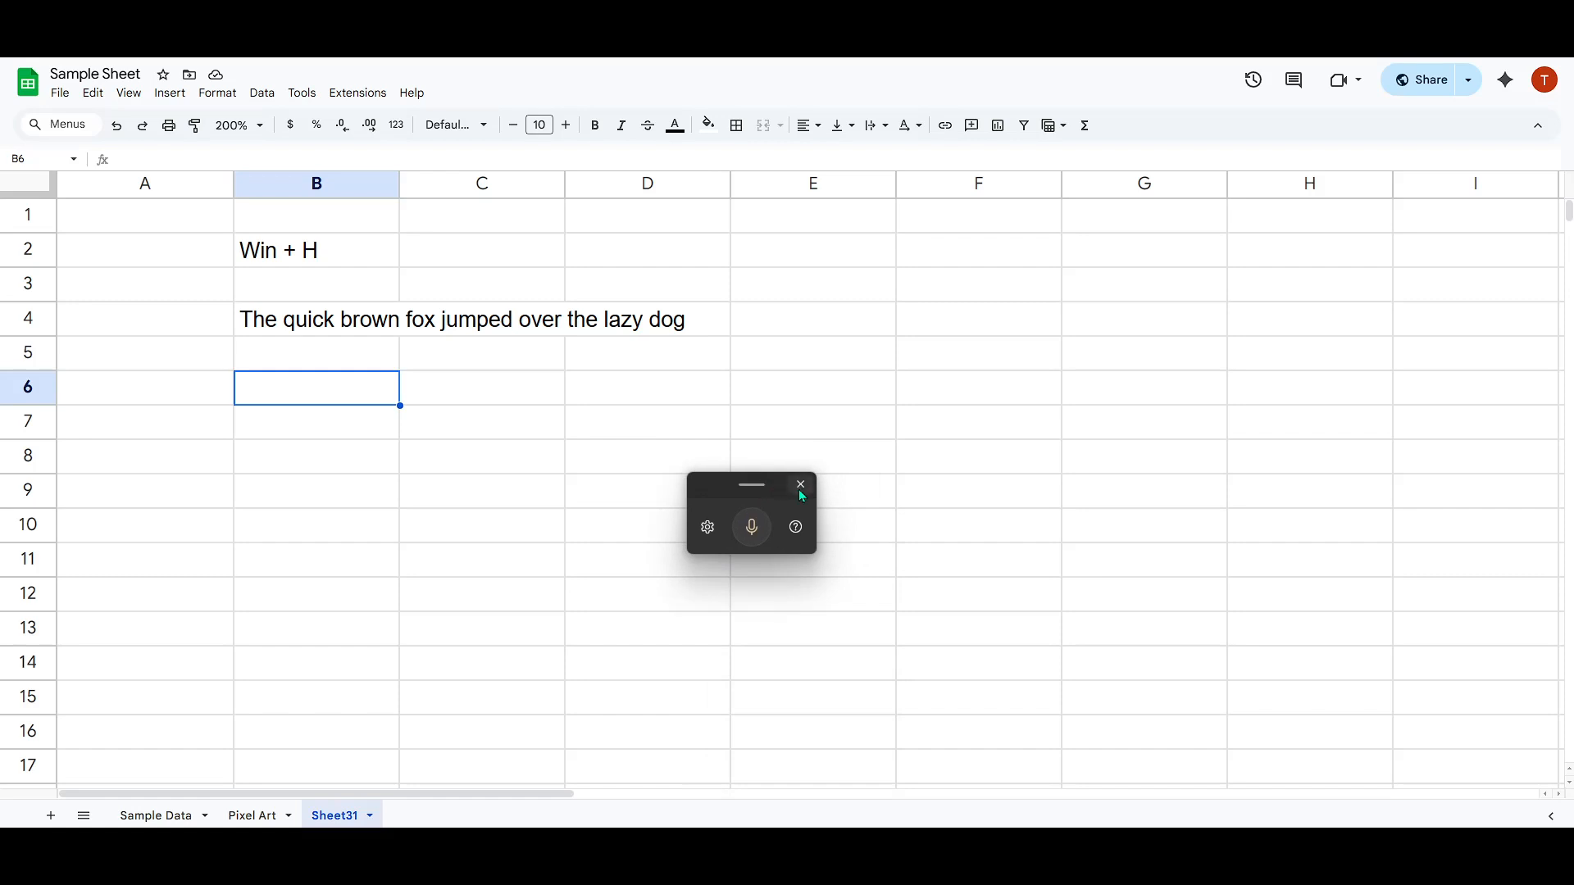
left_click(800, 484)
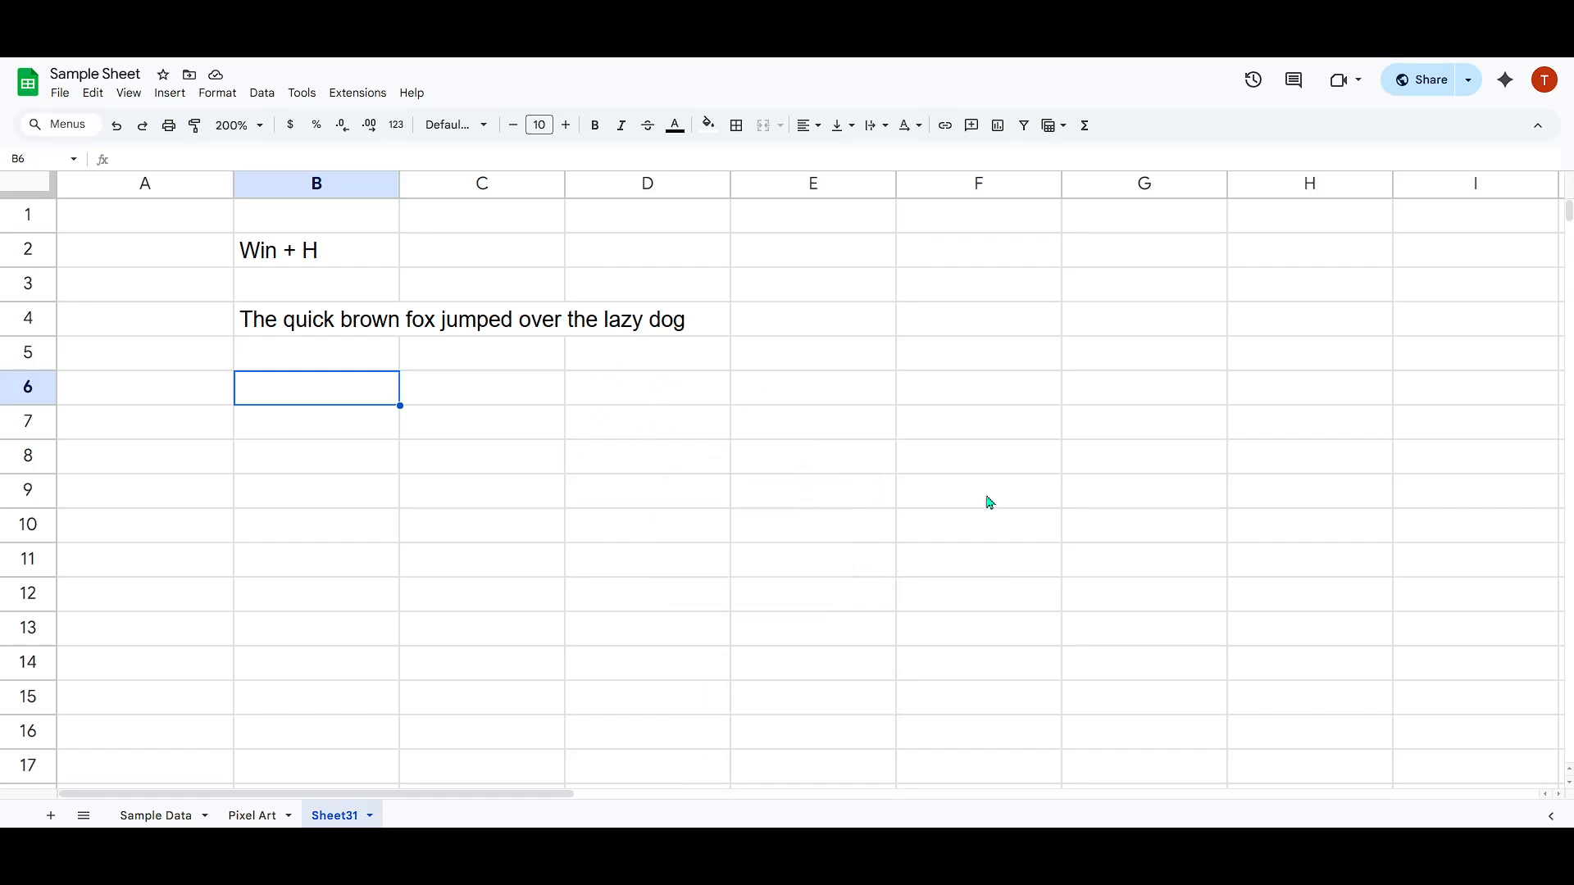
mouse_move(989, 503)
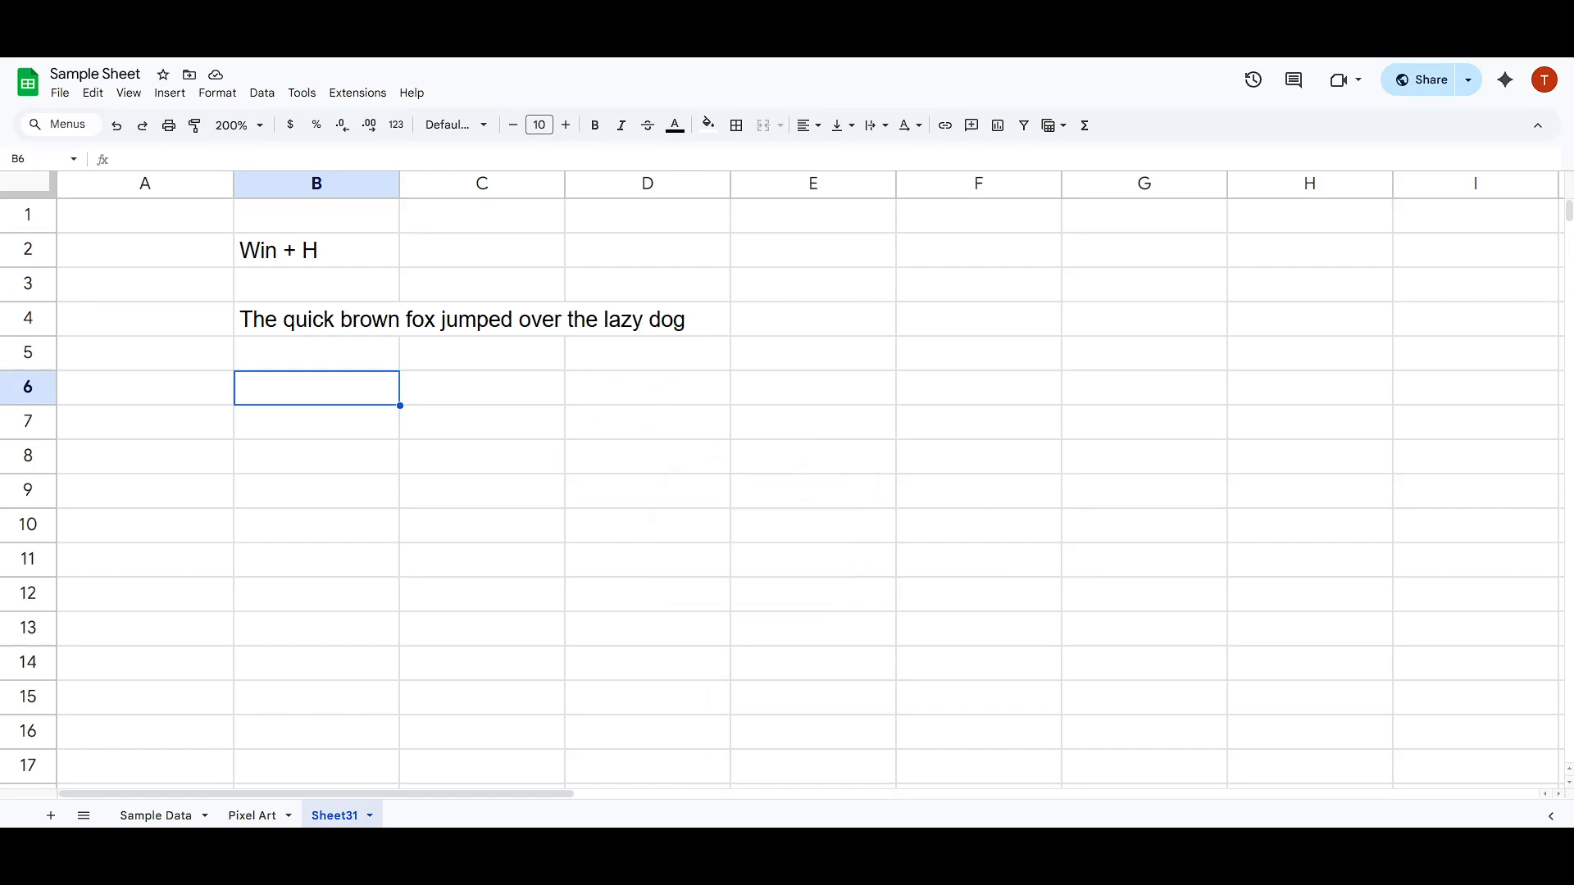